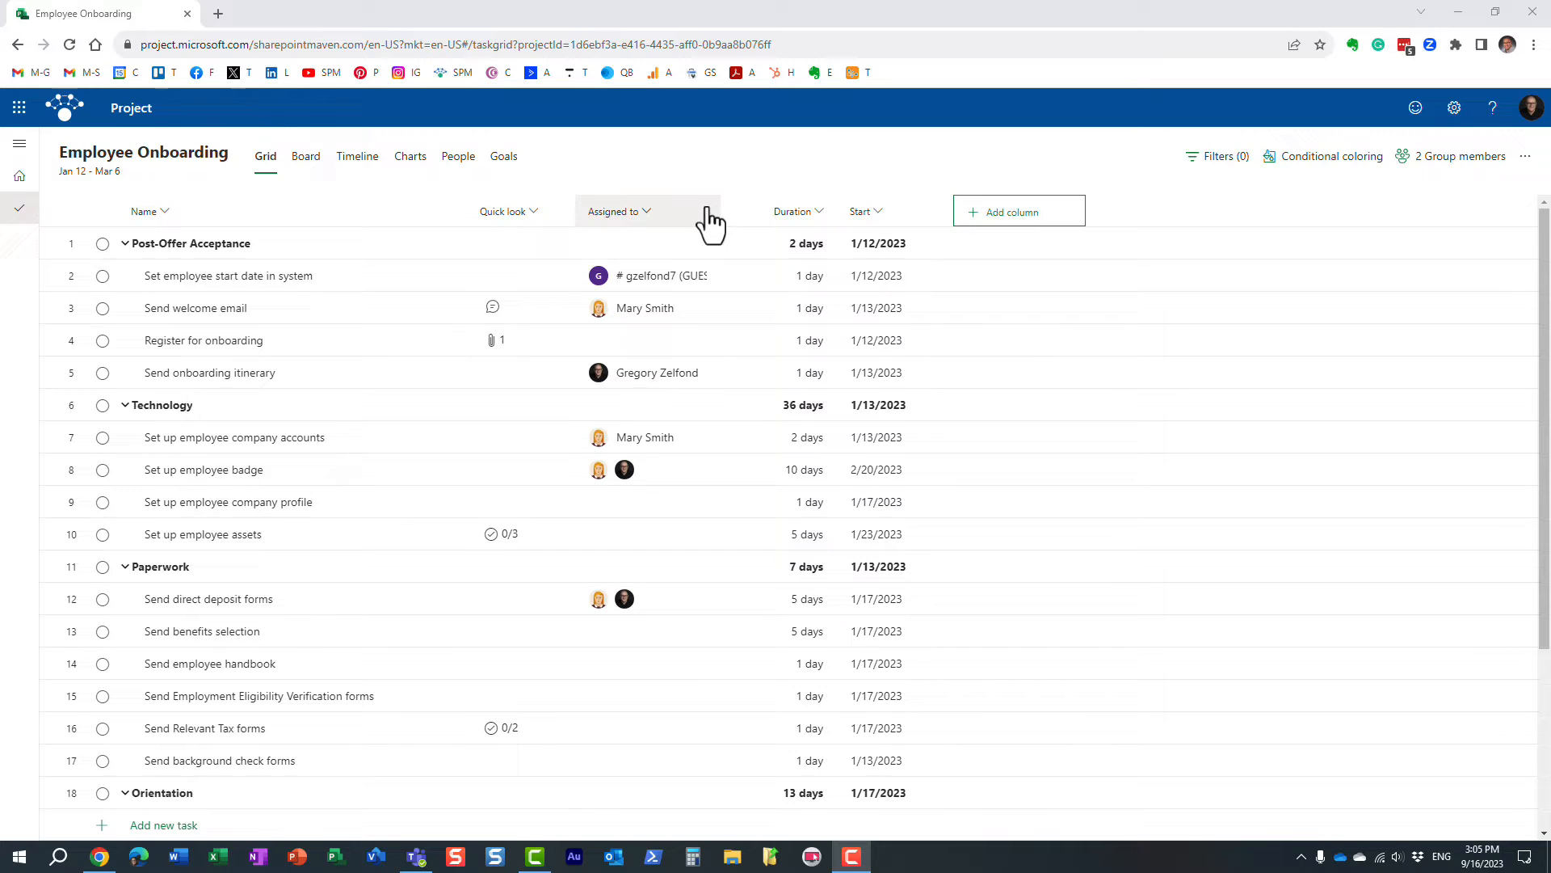
mouse_move(767, 185)
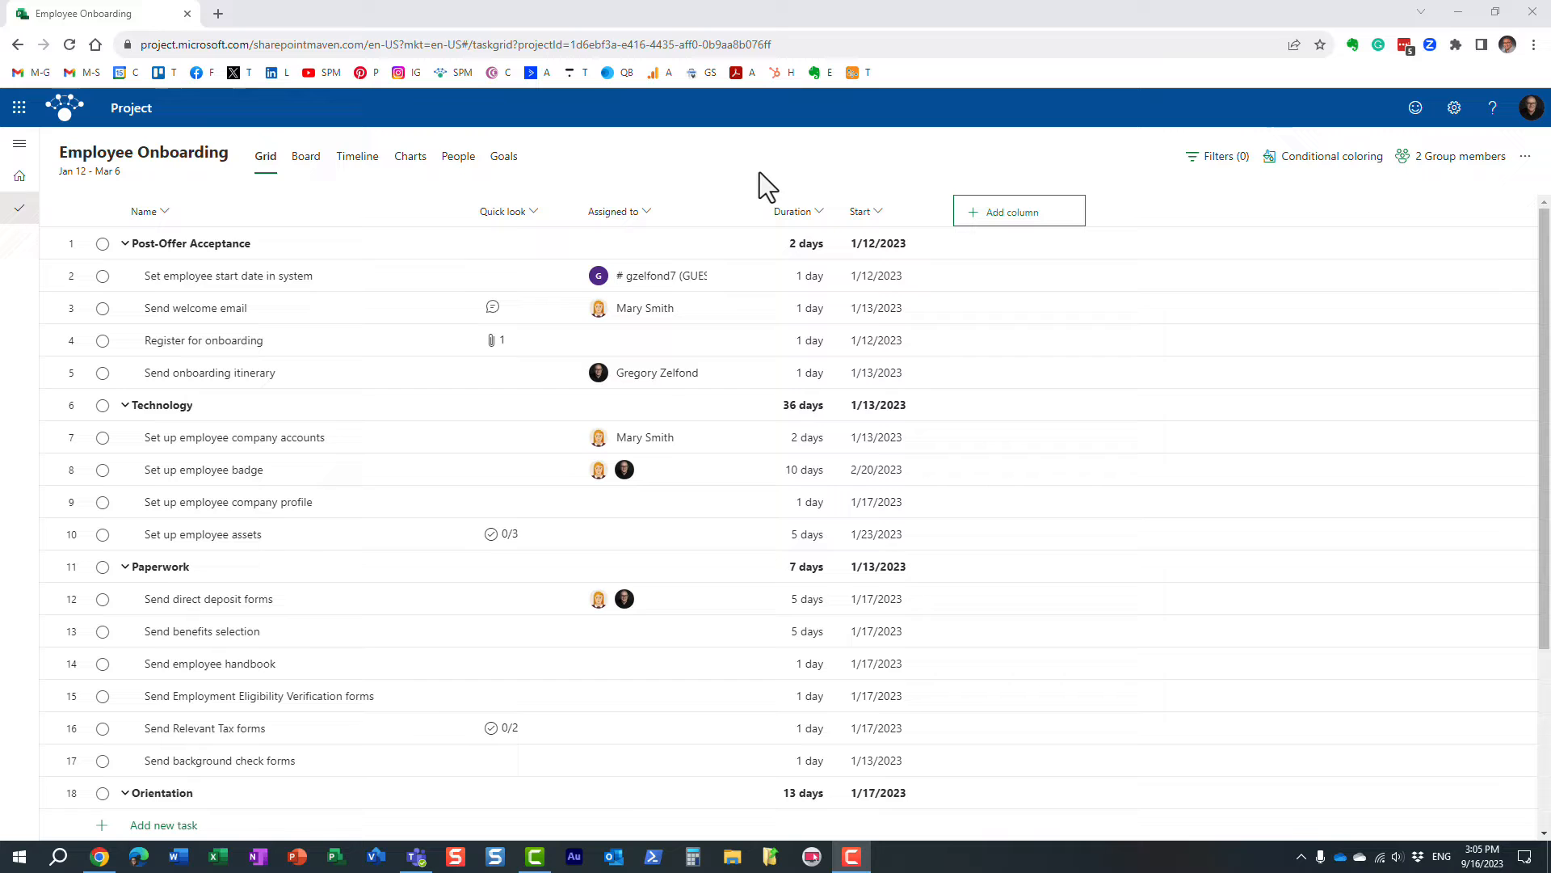
mouse_move(775, 198)
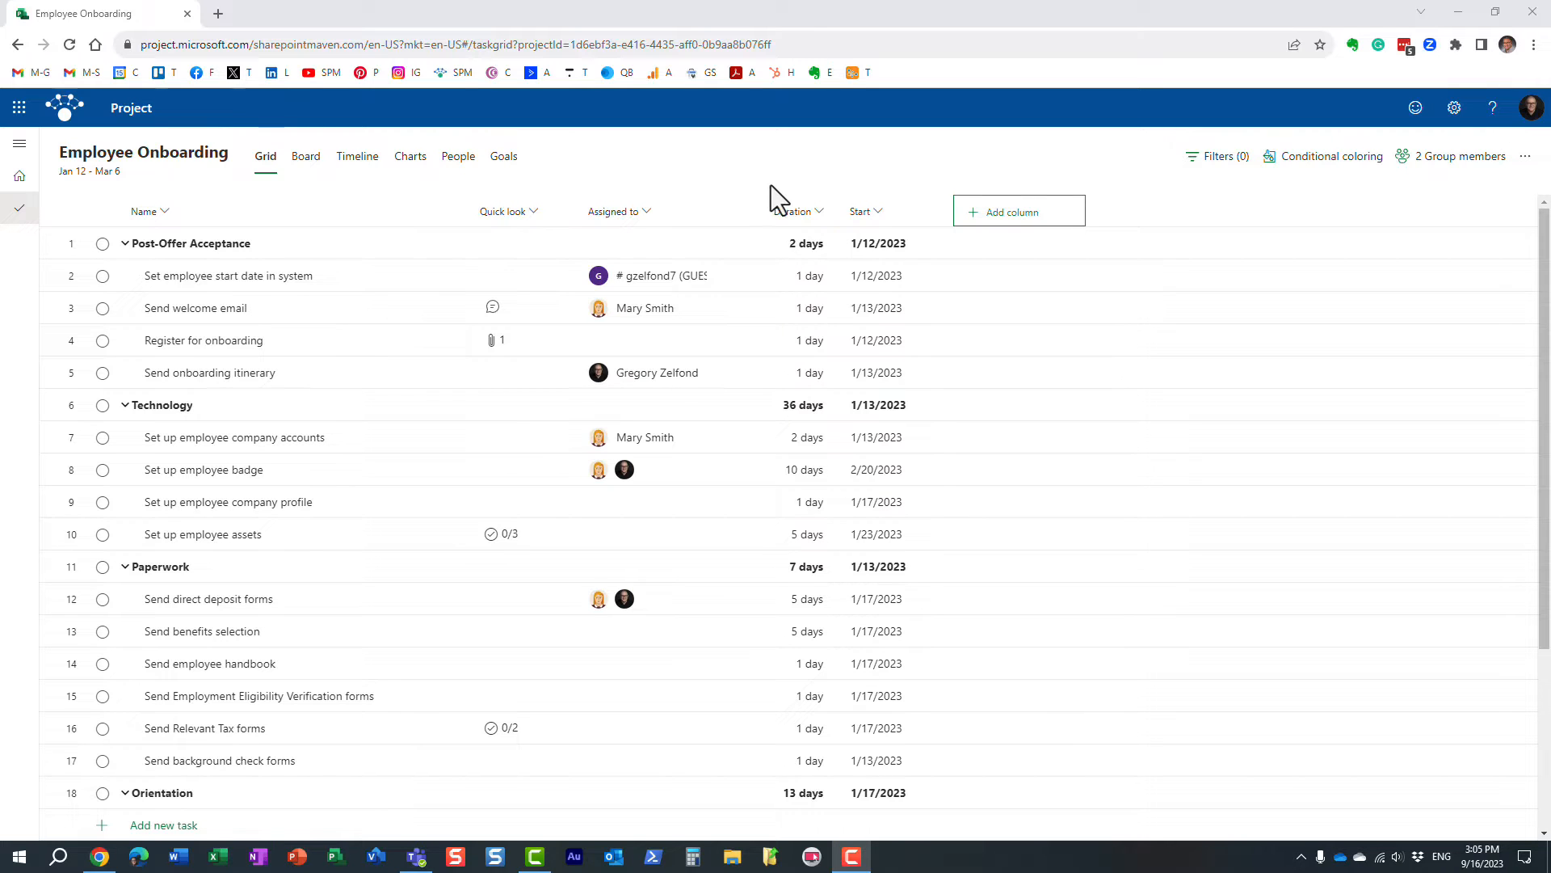
mouse_move(656, 133)
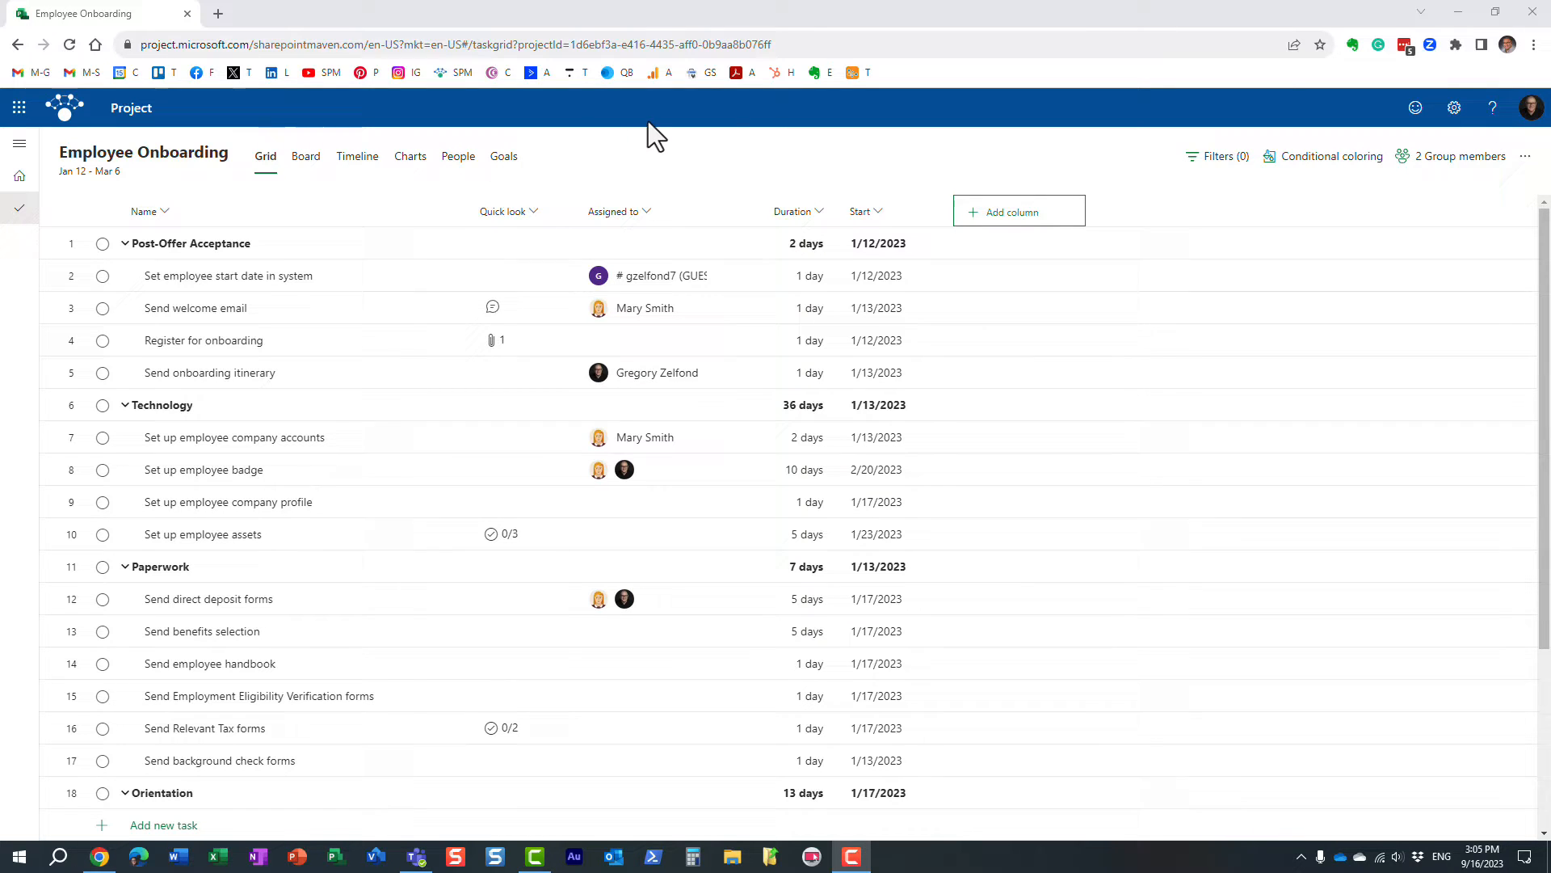
mouse_move(737, 104)
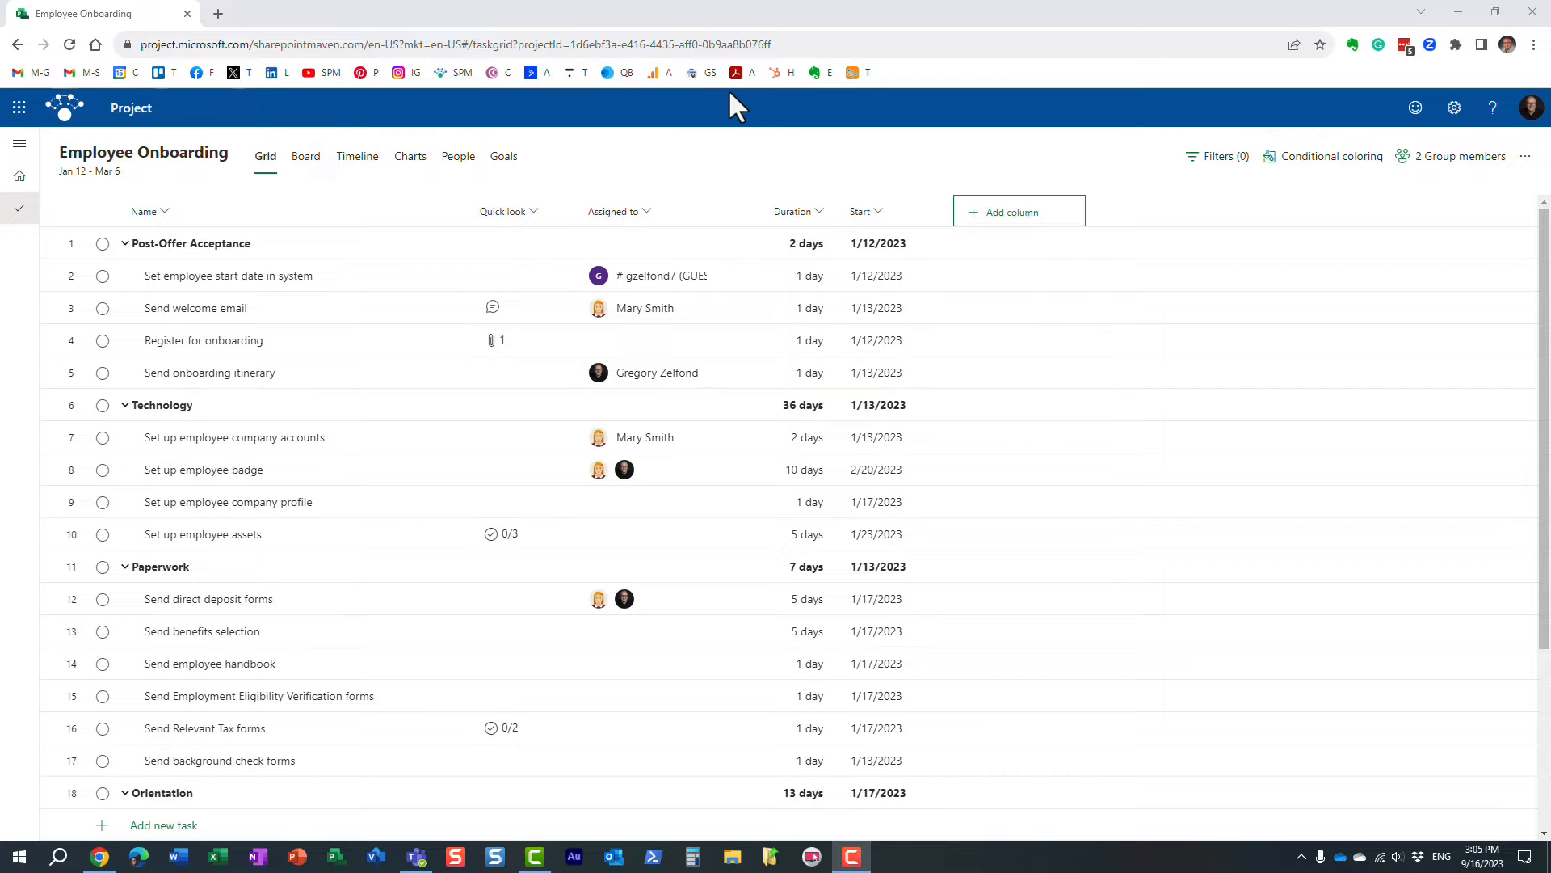
Add the Finish column to the grid, hide it again, and reopen the field list
left_click(876, 243)
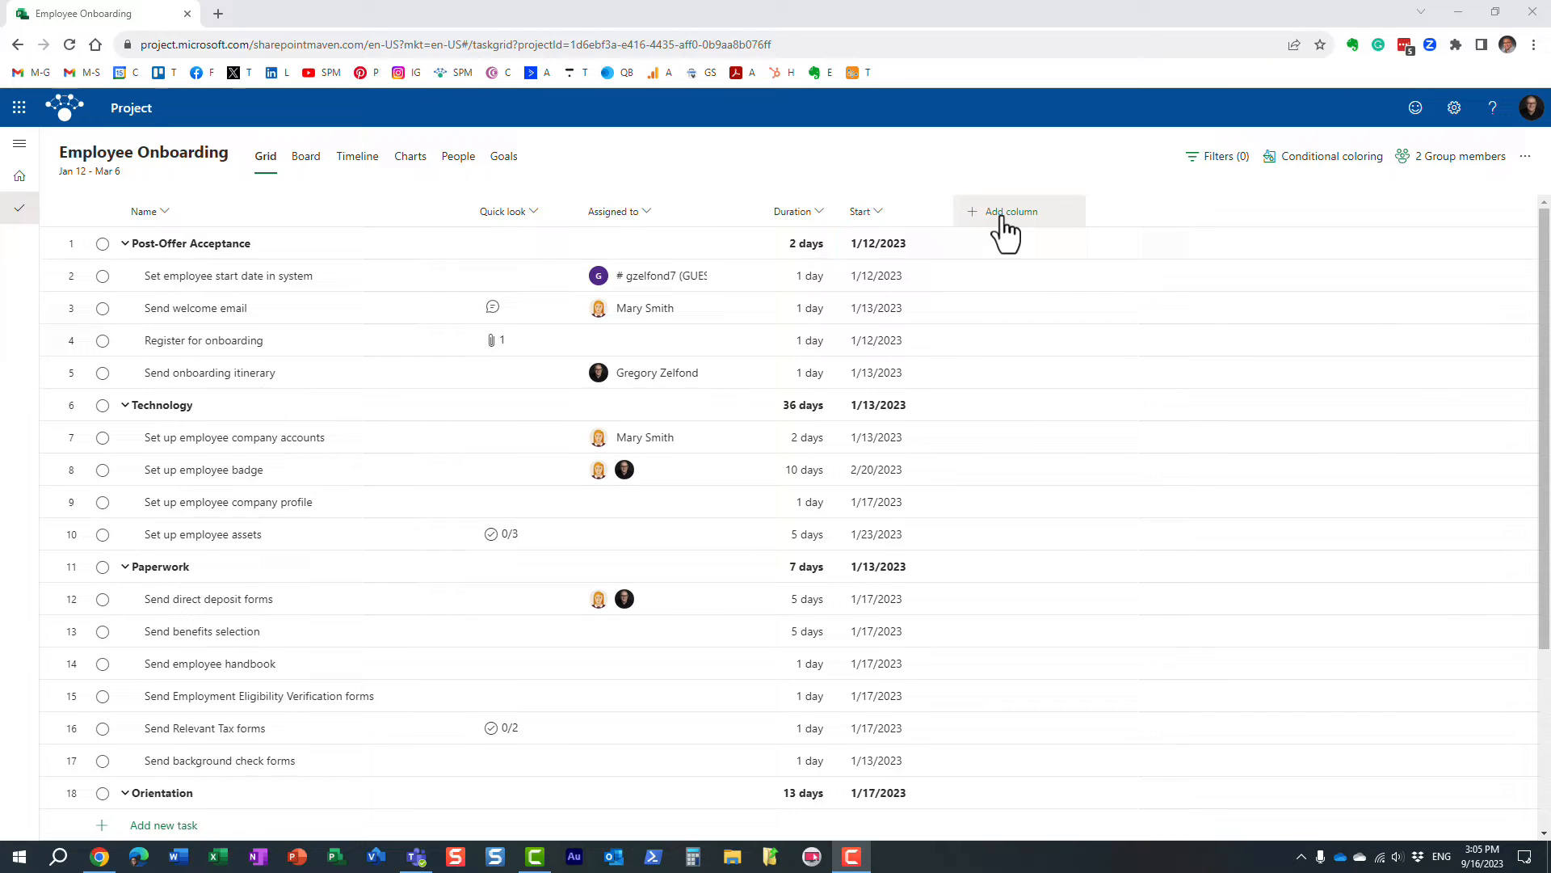
left_click(1009, 211)
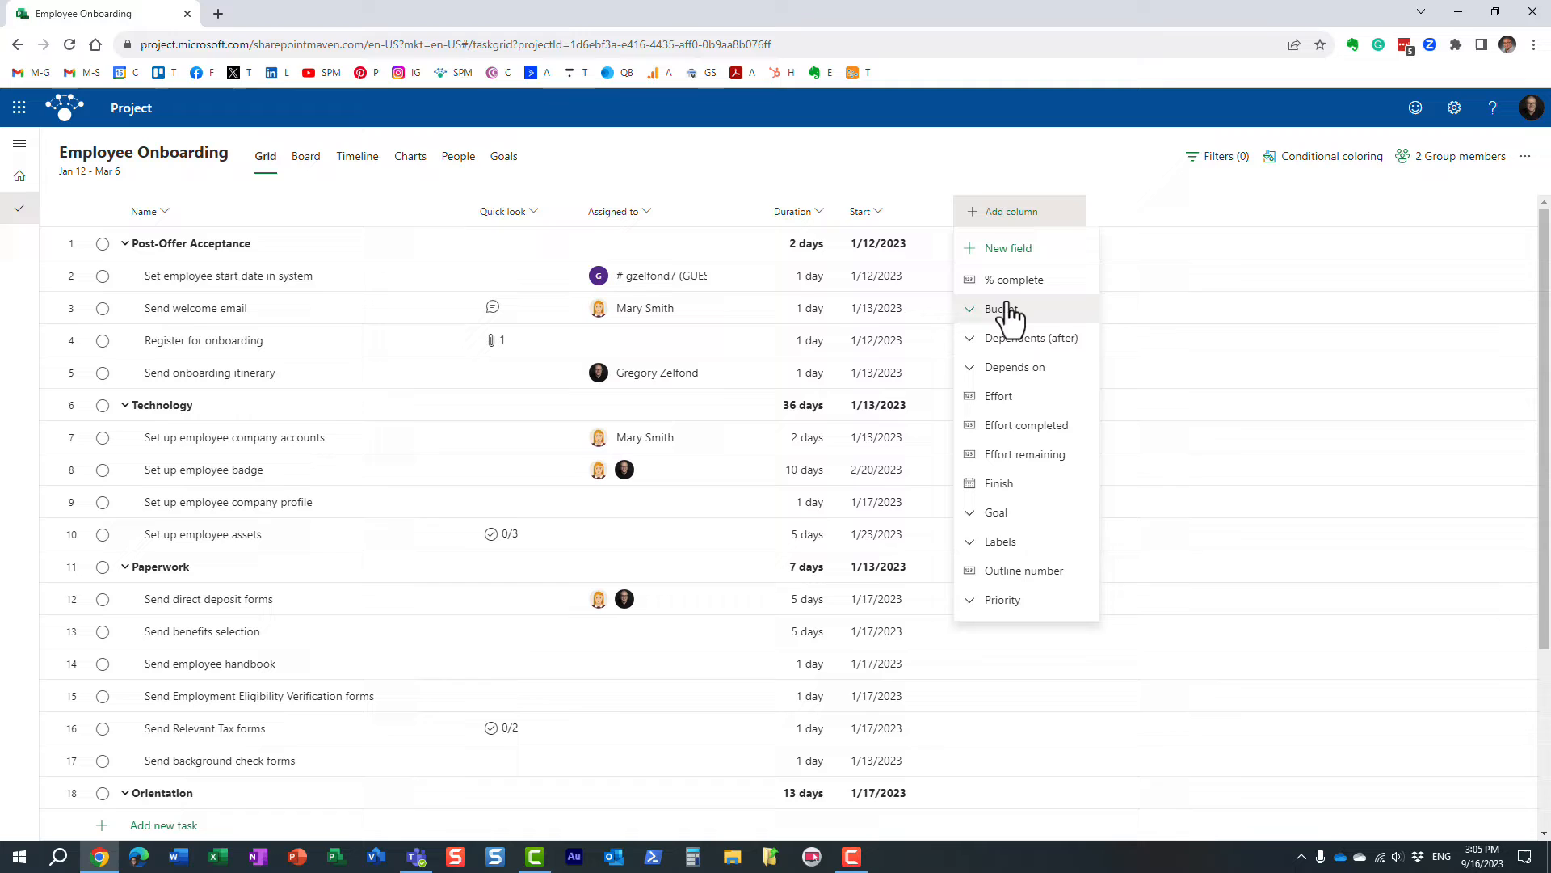
mouse_move(1011, 460)
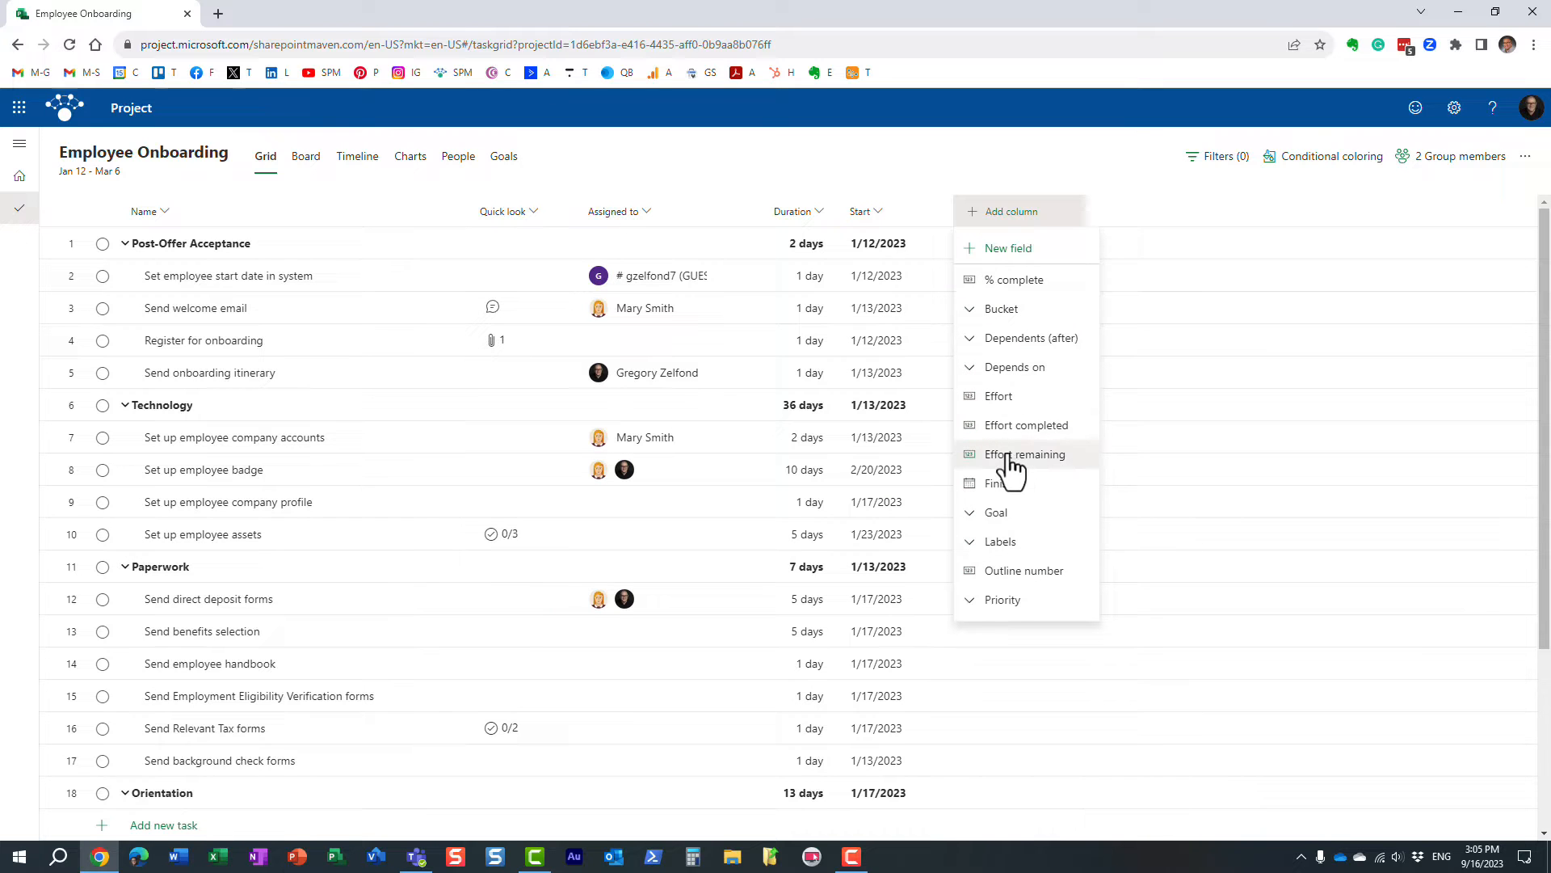
mouse_move(1011, 489)
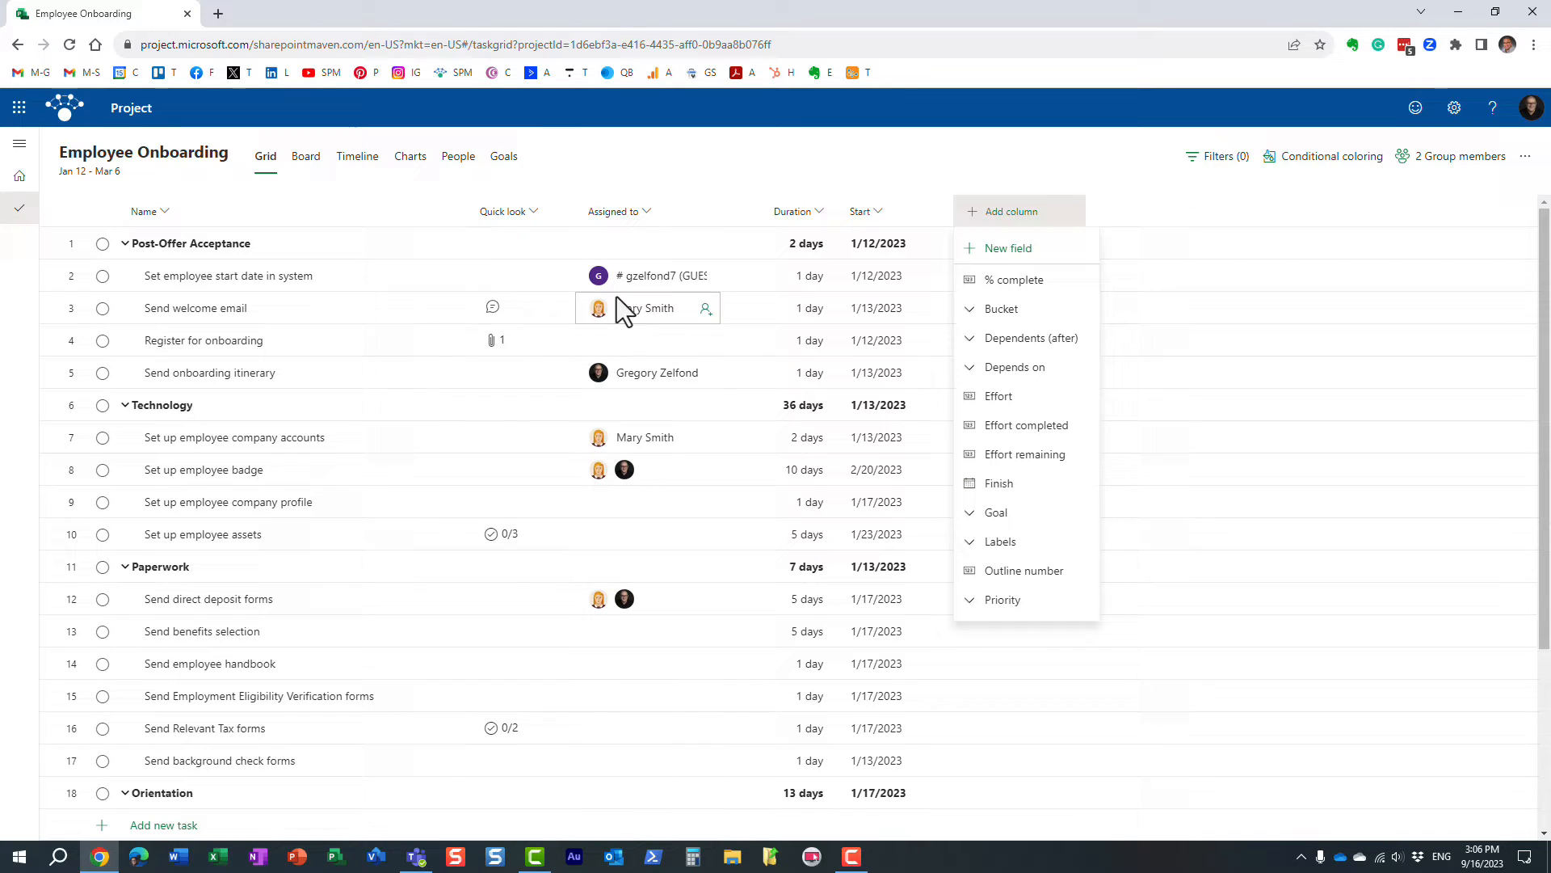
left_click(999, 483)
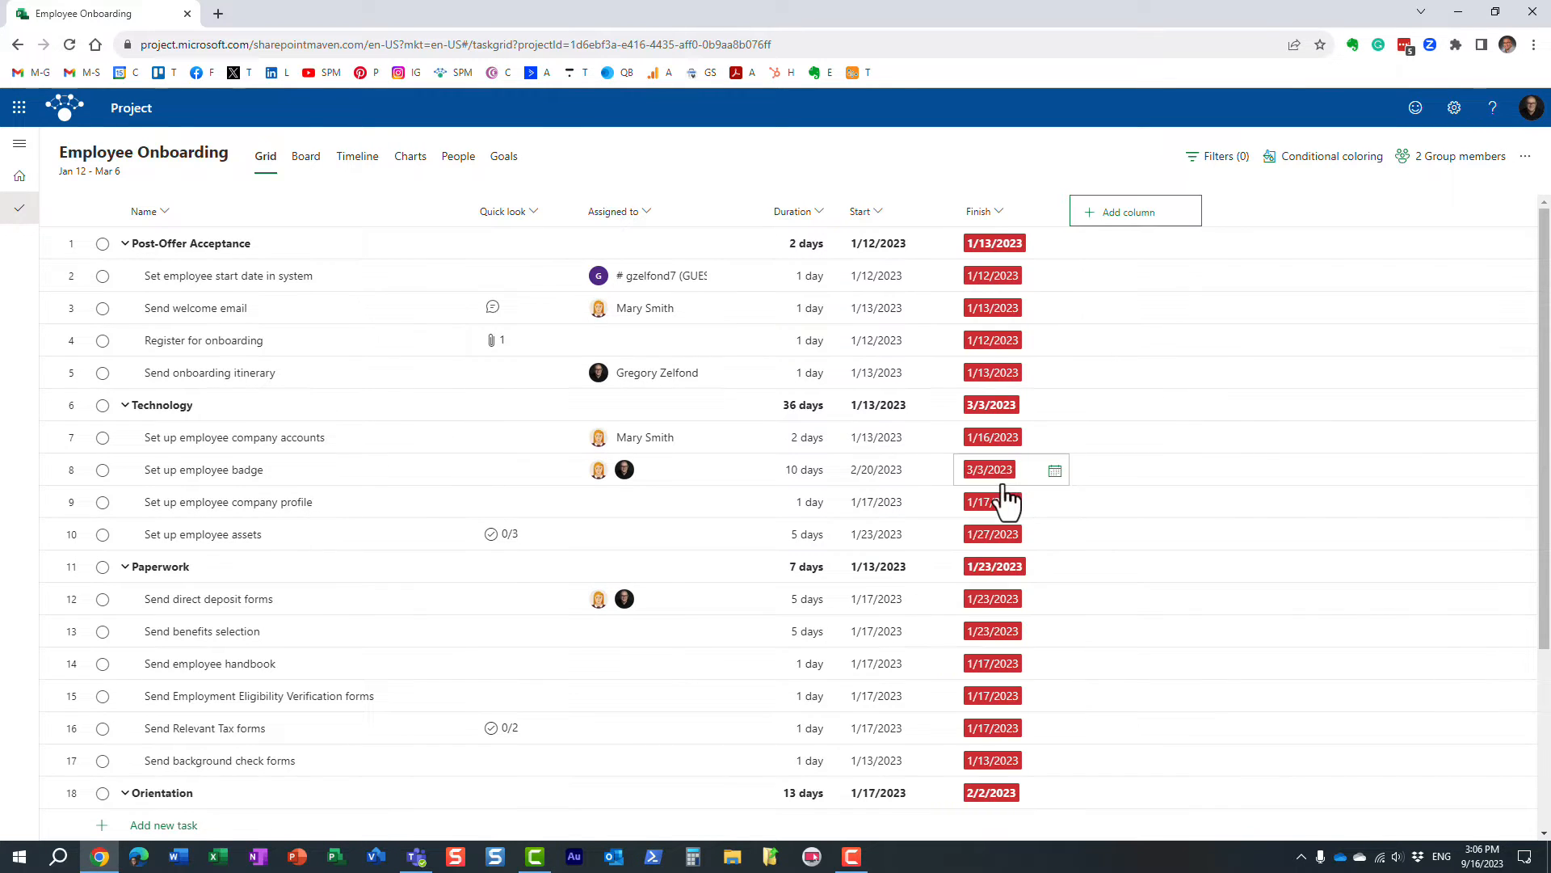
left_click(982, 211)
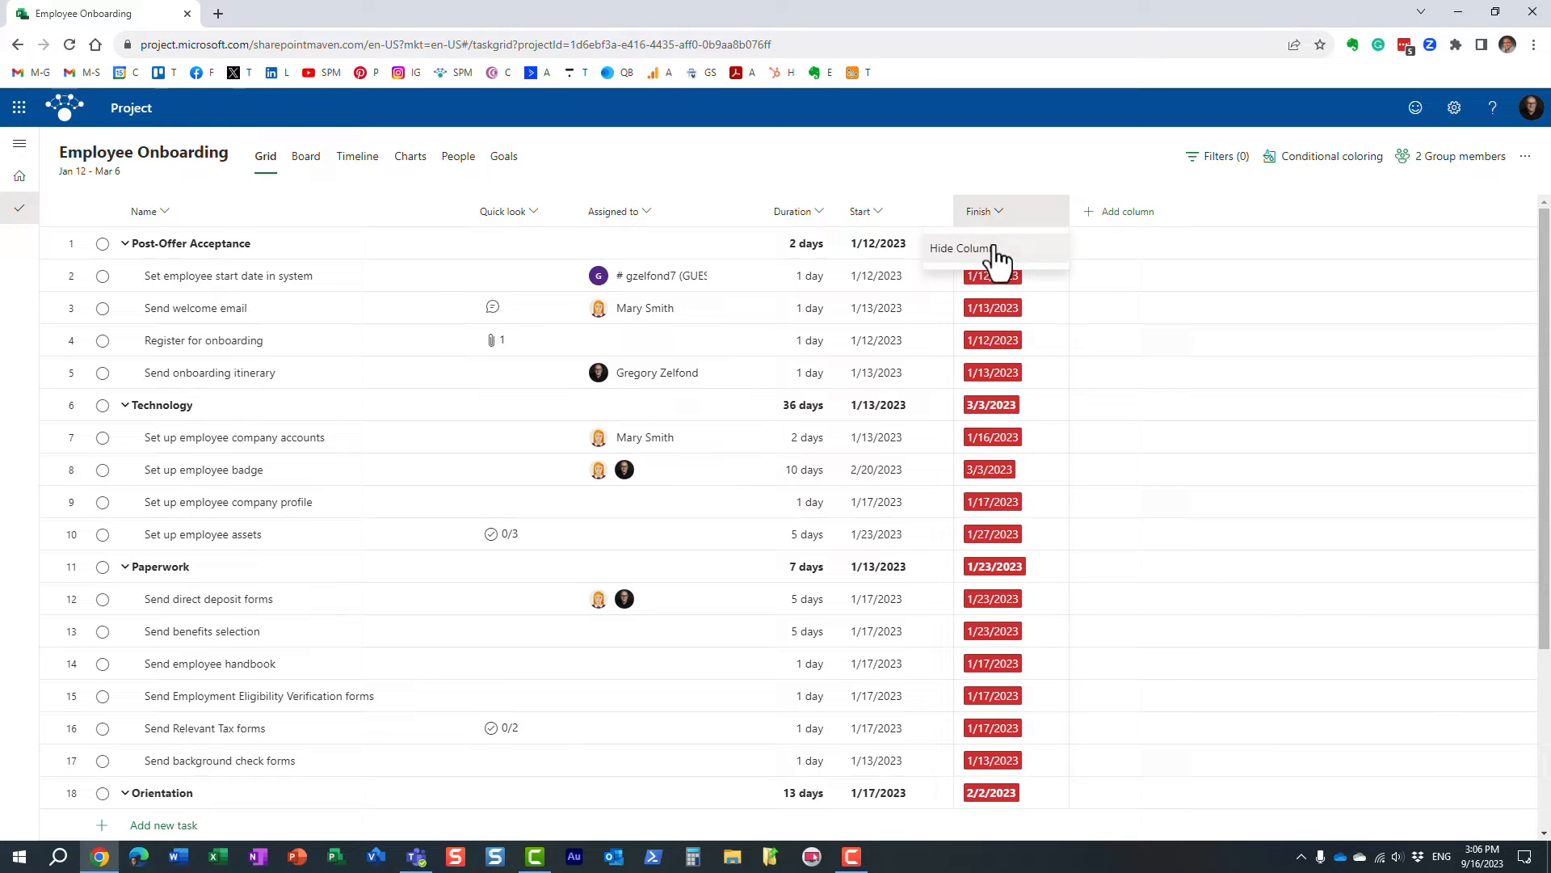
left_click(960, 247)
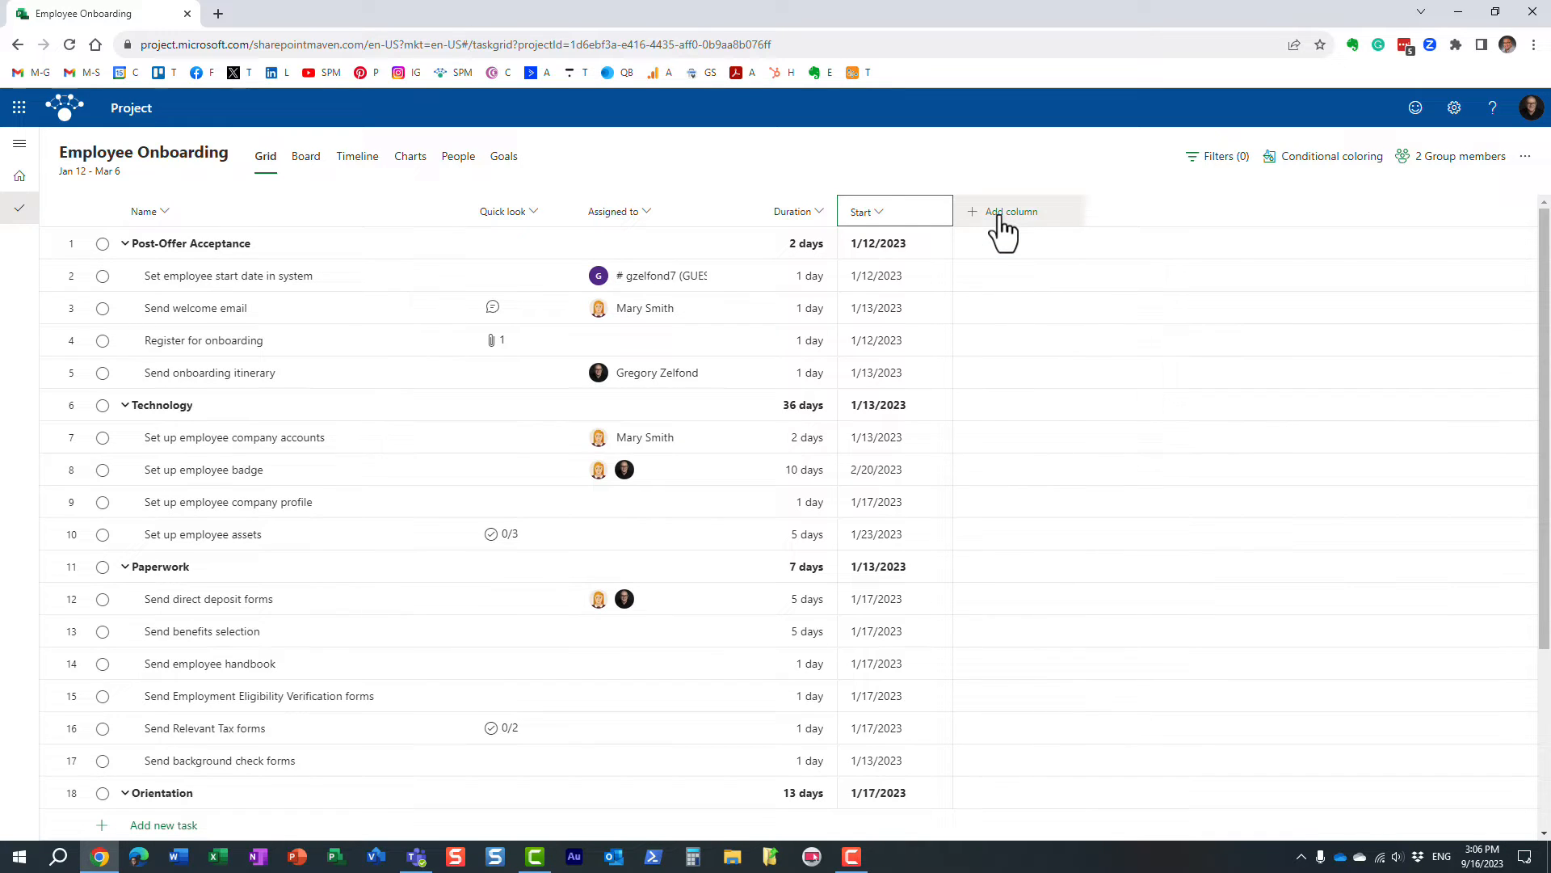
left_click(1010, 211)
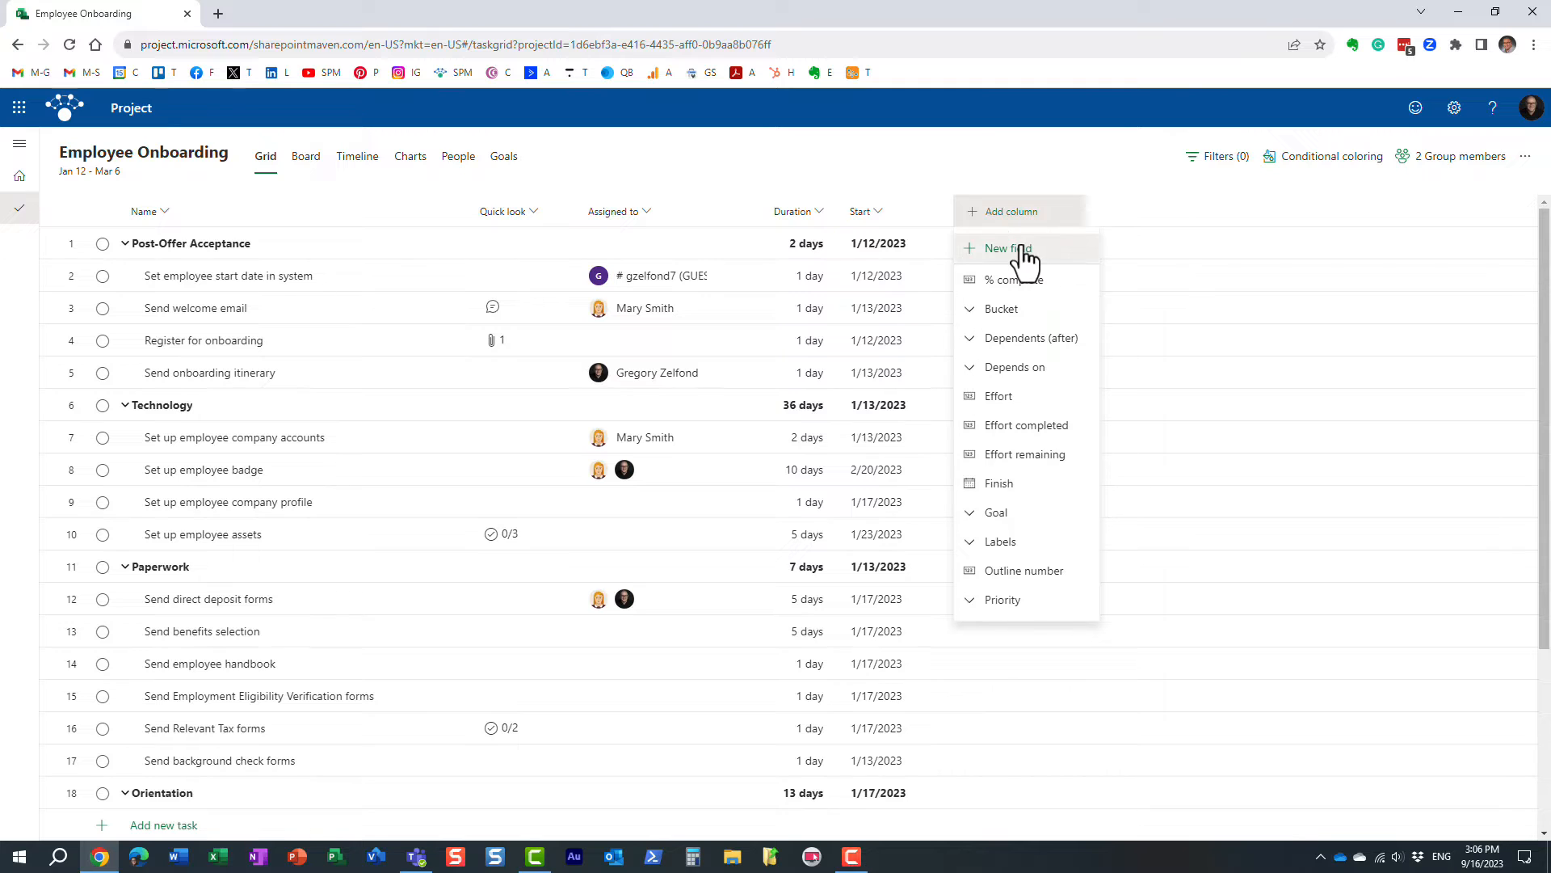
Start a new custom field, trying Date before settling on the Choice type
left_click(1005, 248)
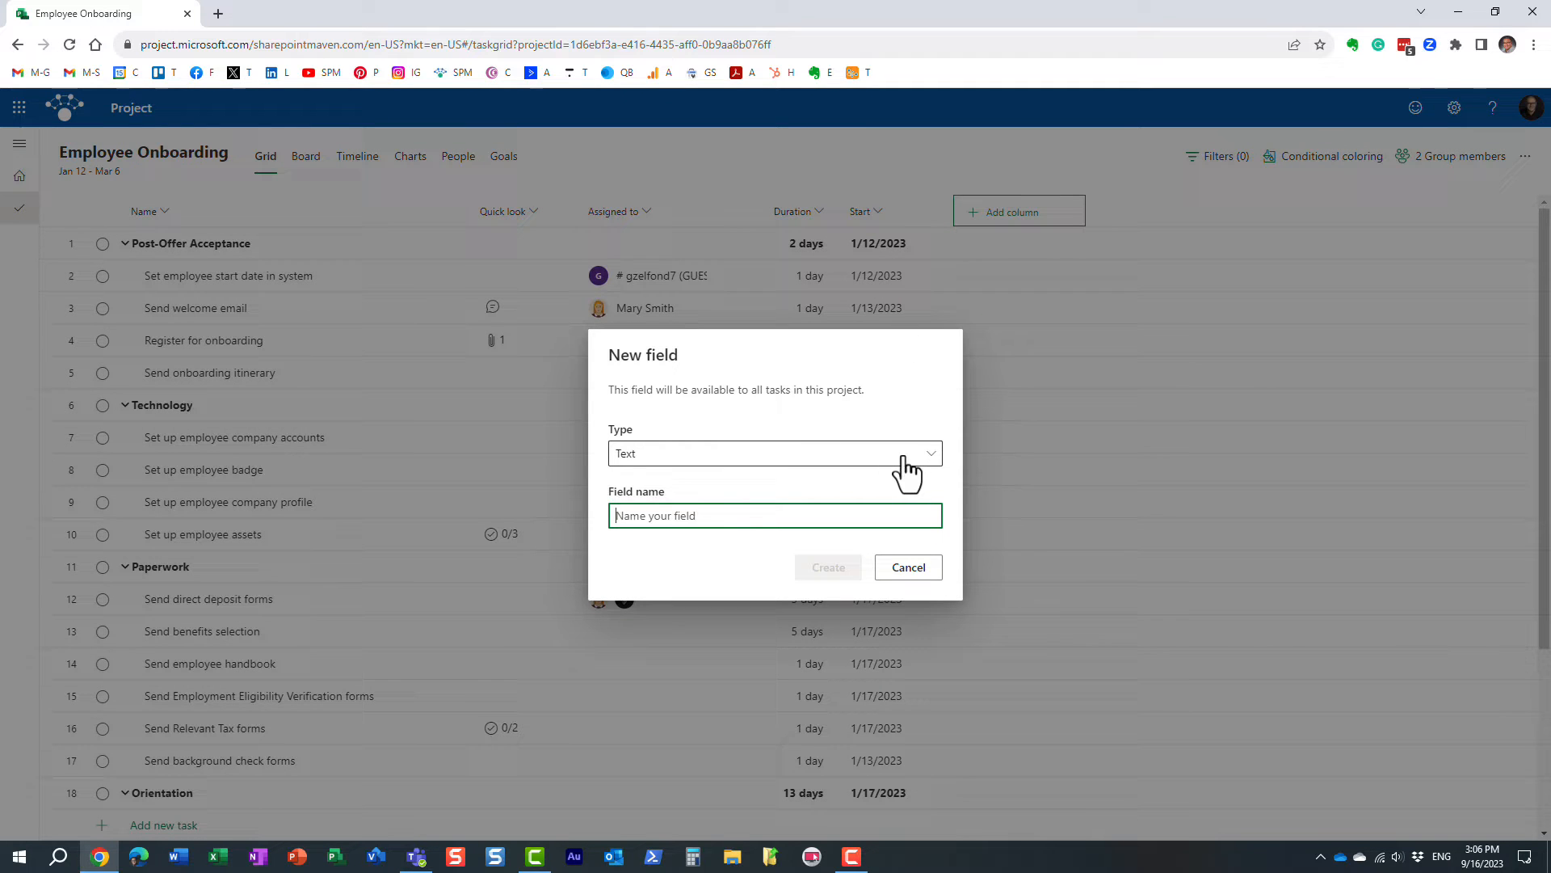
left_click(775, 453)
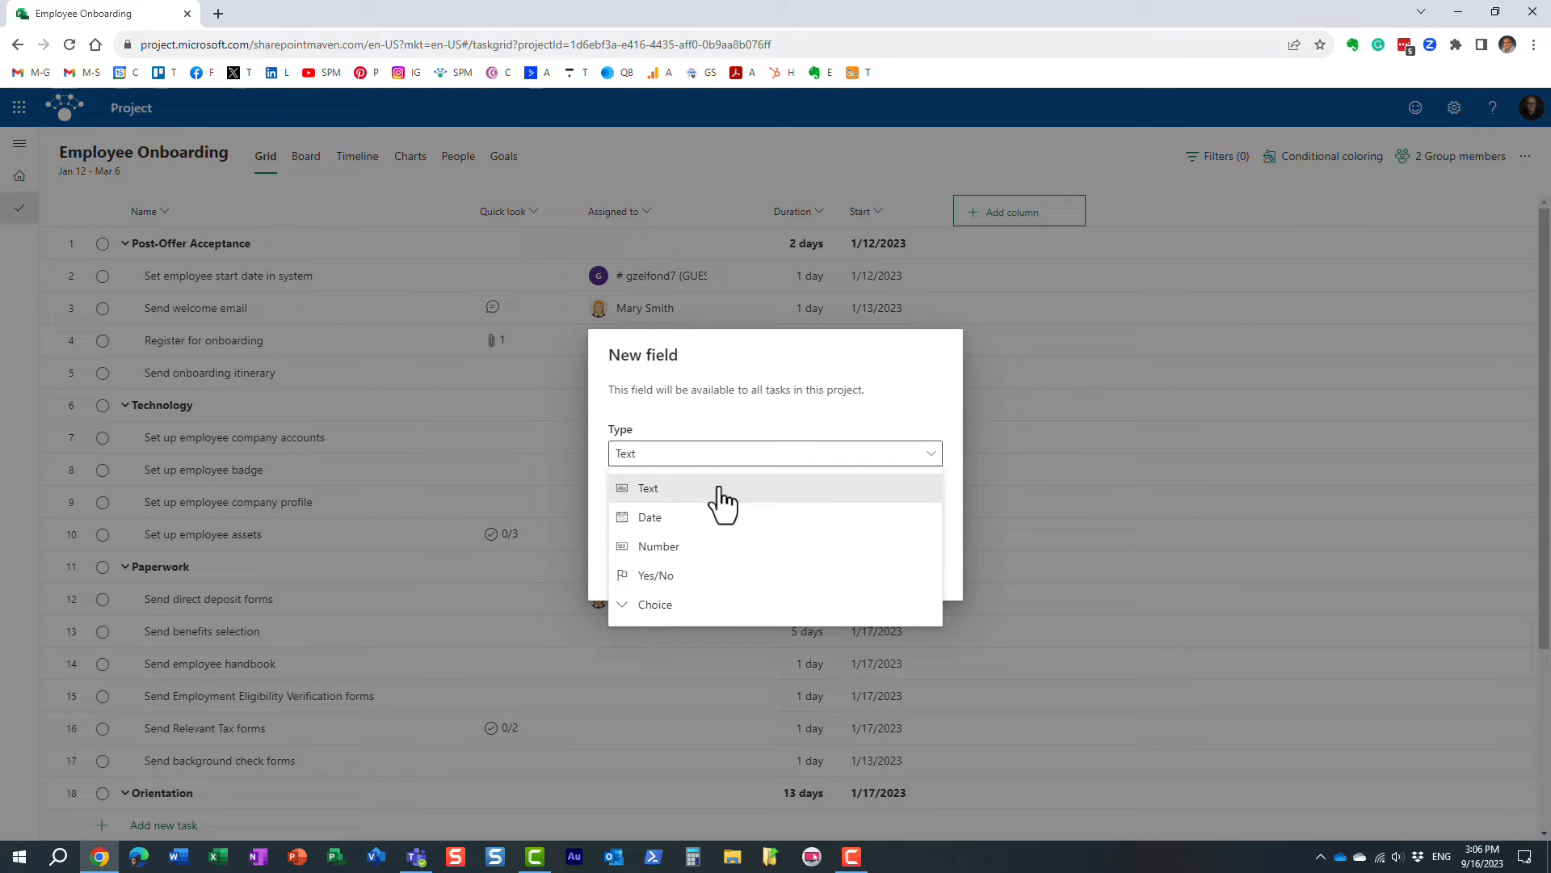
mouse_move(662, 508)
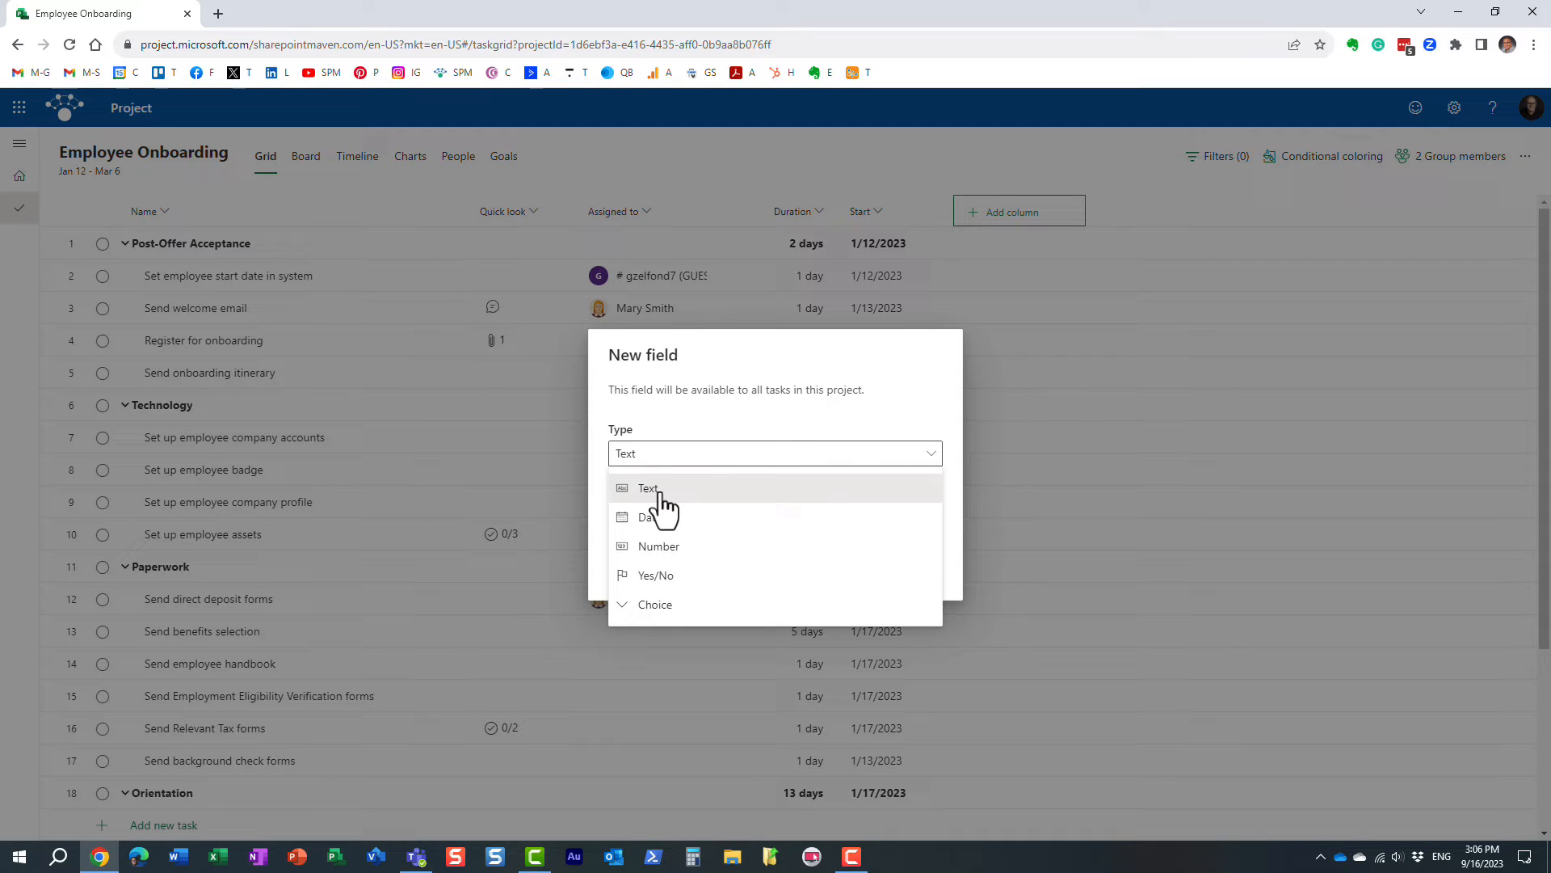
mouse_move(688, 510)
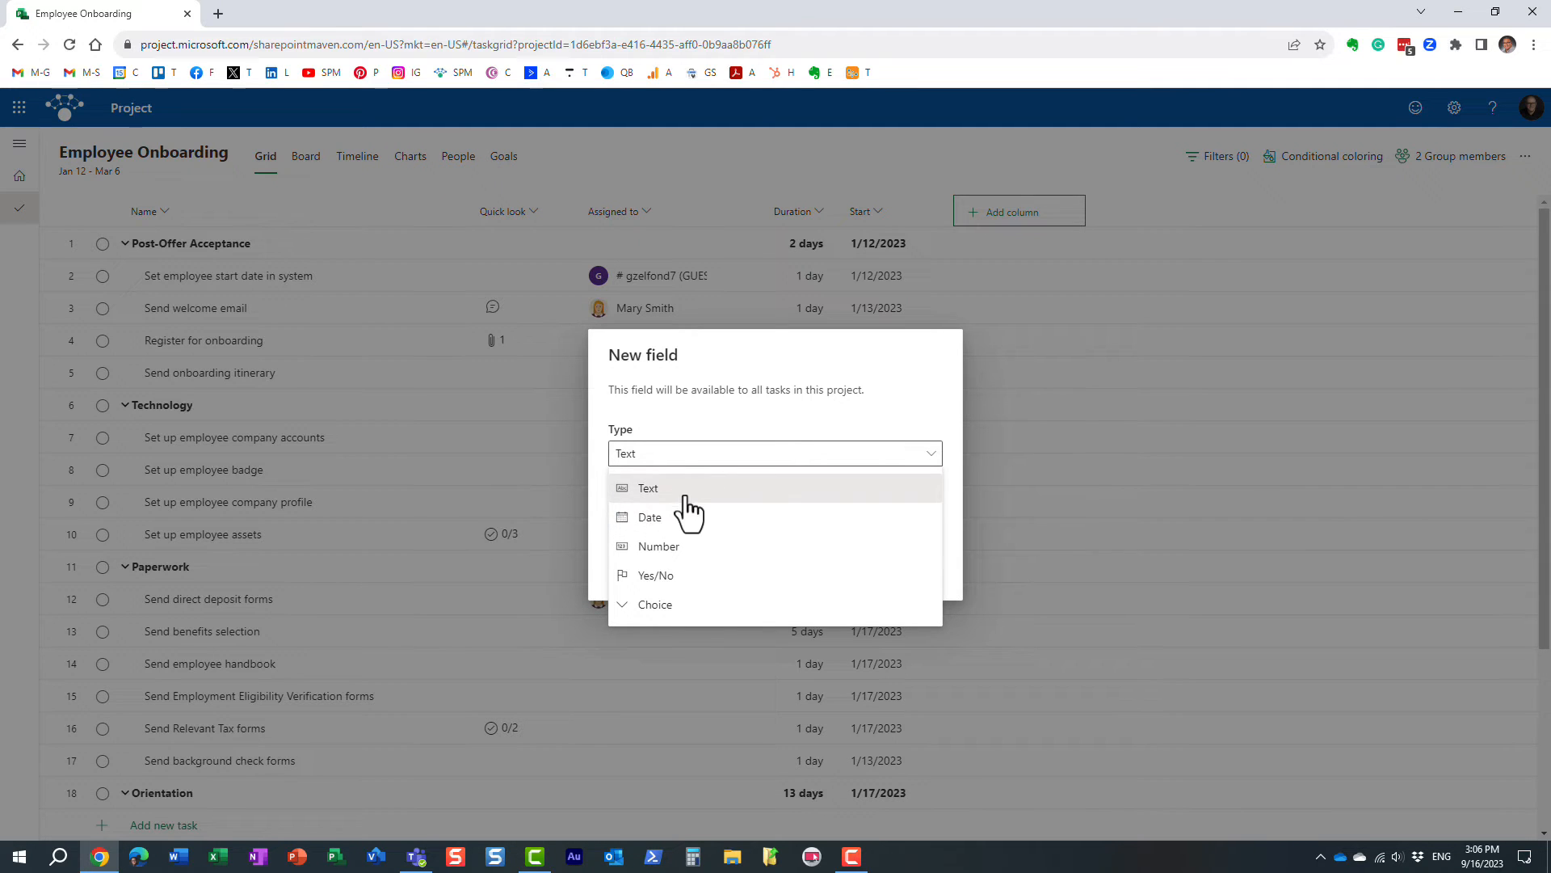
left_click(649, 516)
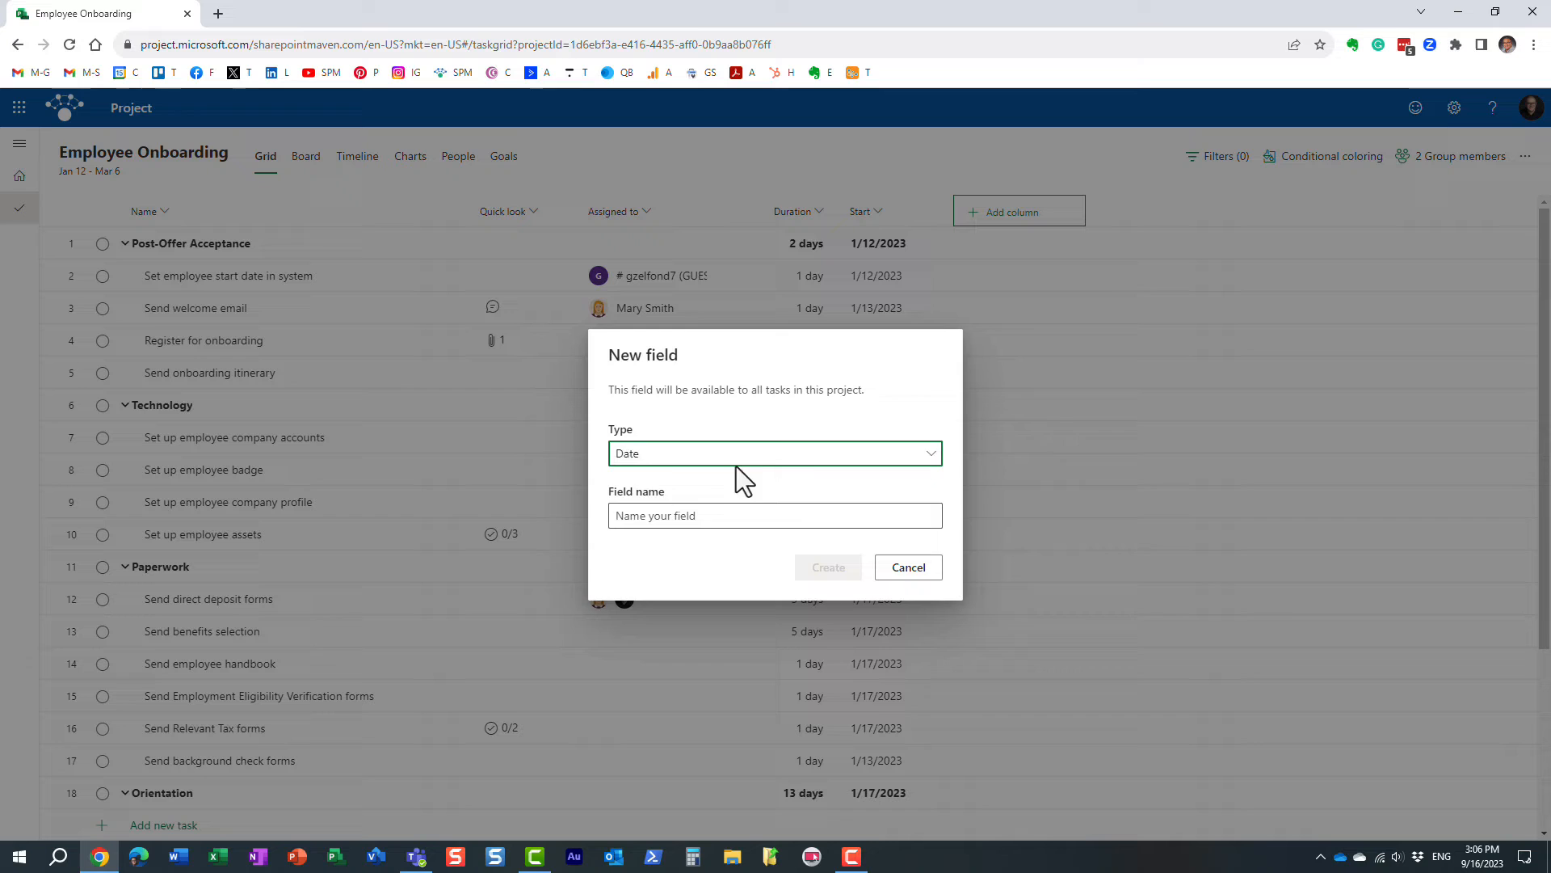
left_click(775, 453)
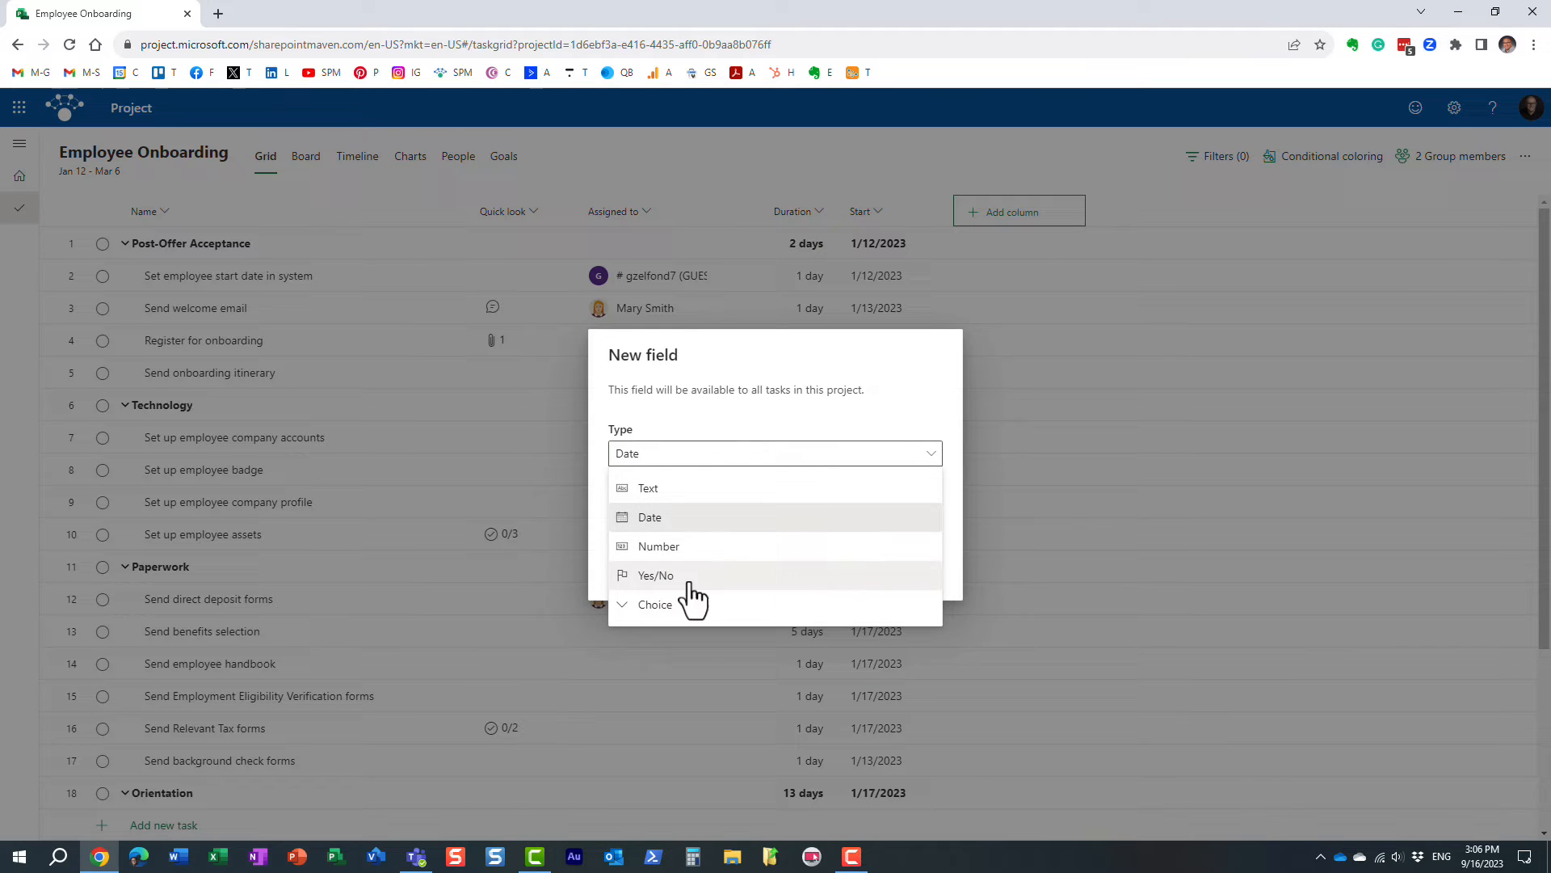
left_click(655, 604)
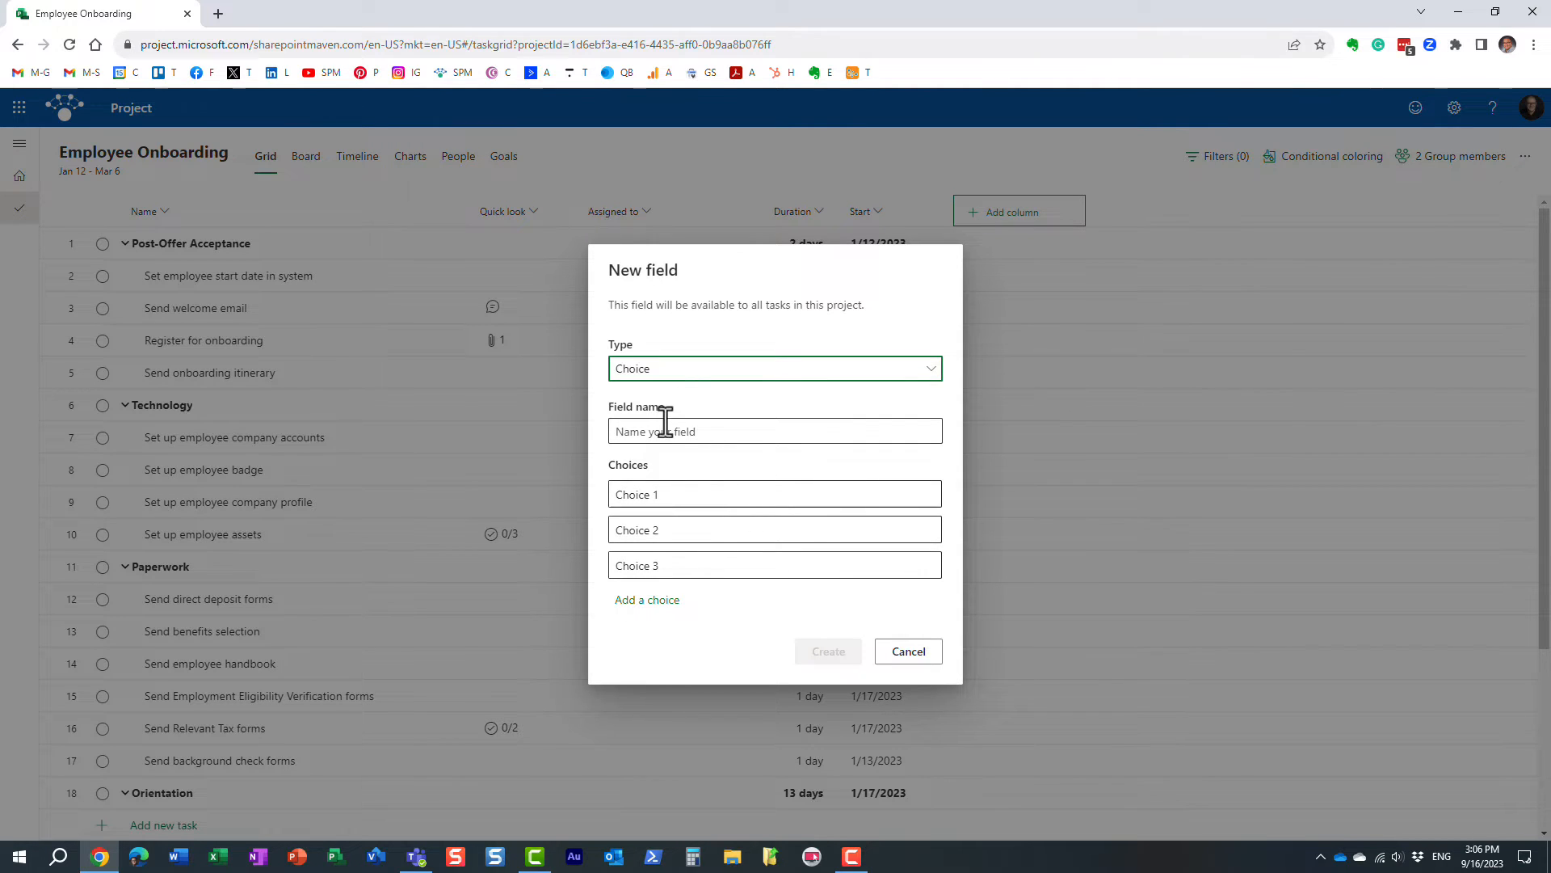
Name the field Department and enter the choices HR, Marketing and Legal
type("Department")
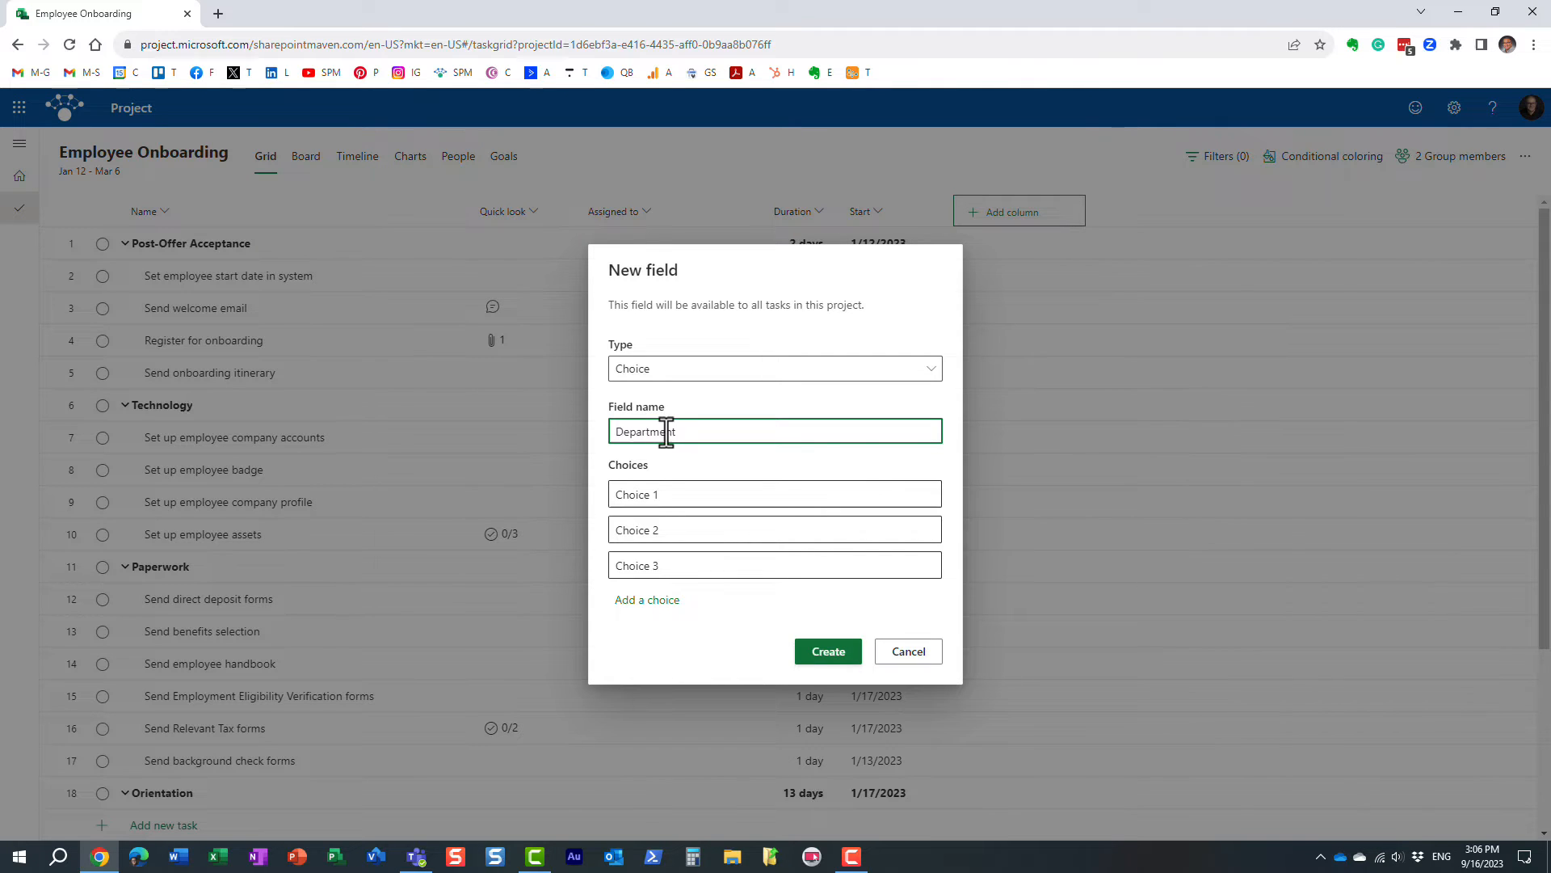
mouse_move(451, 562)
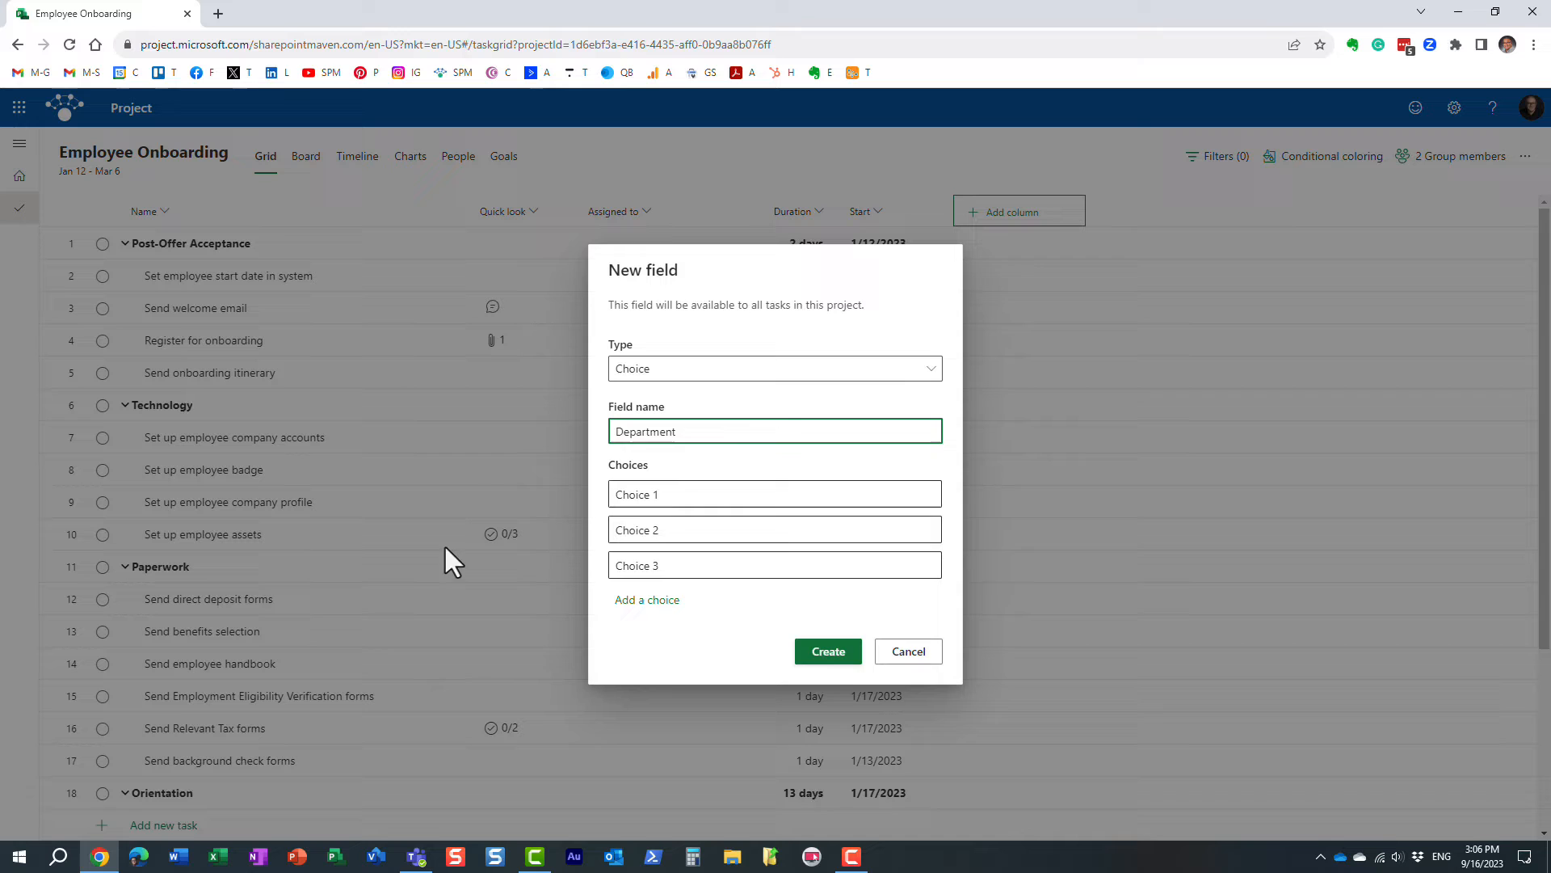
type("H")
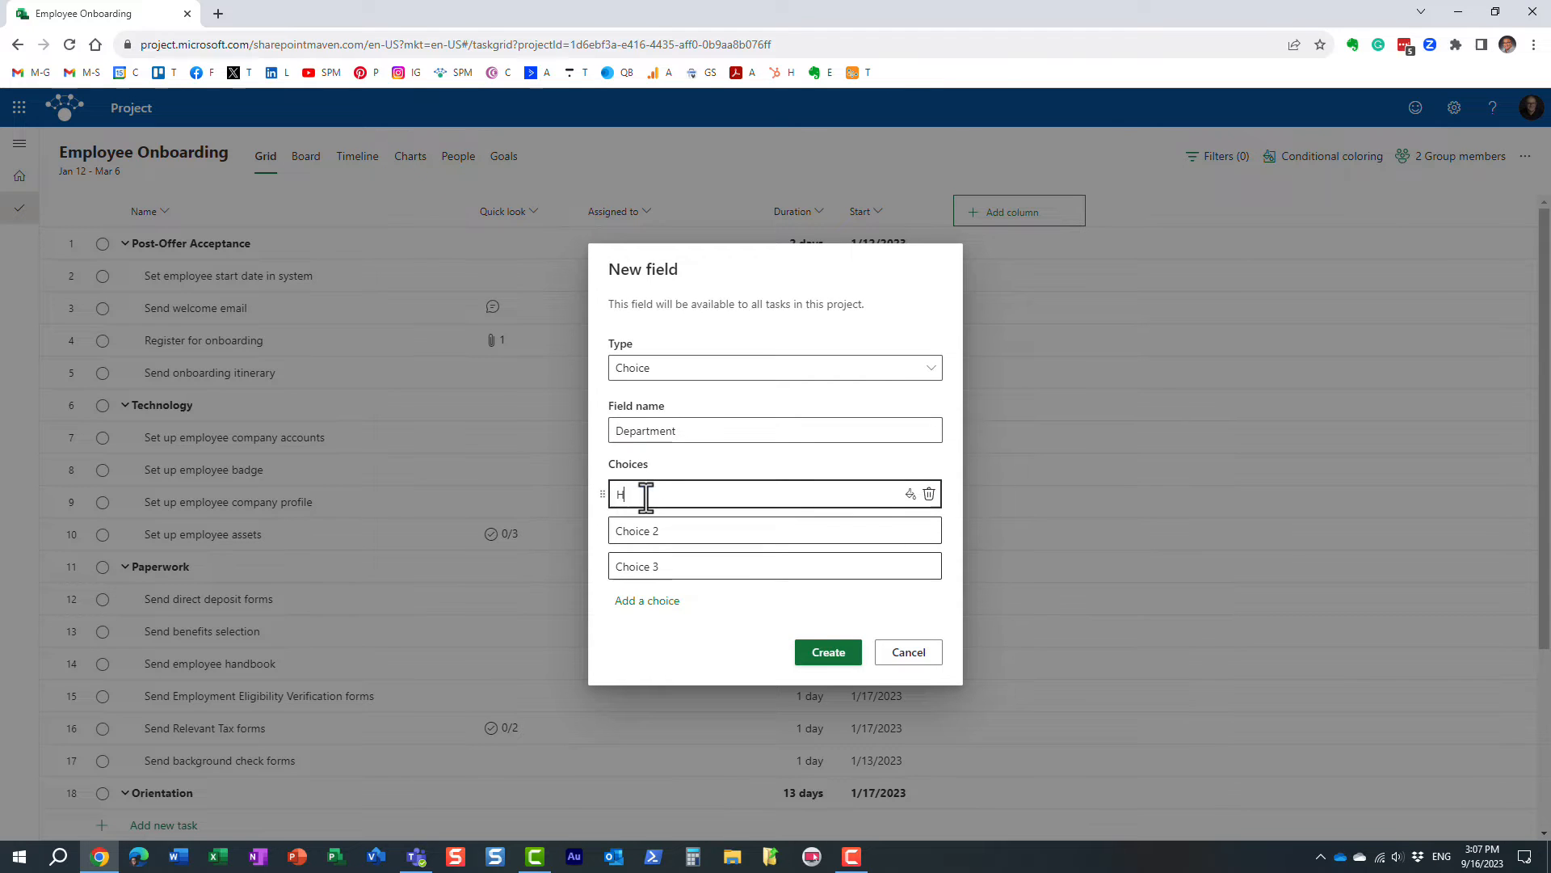
type("R")
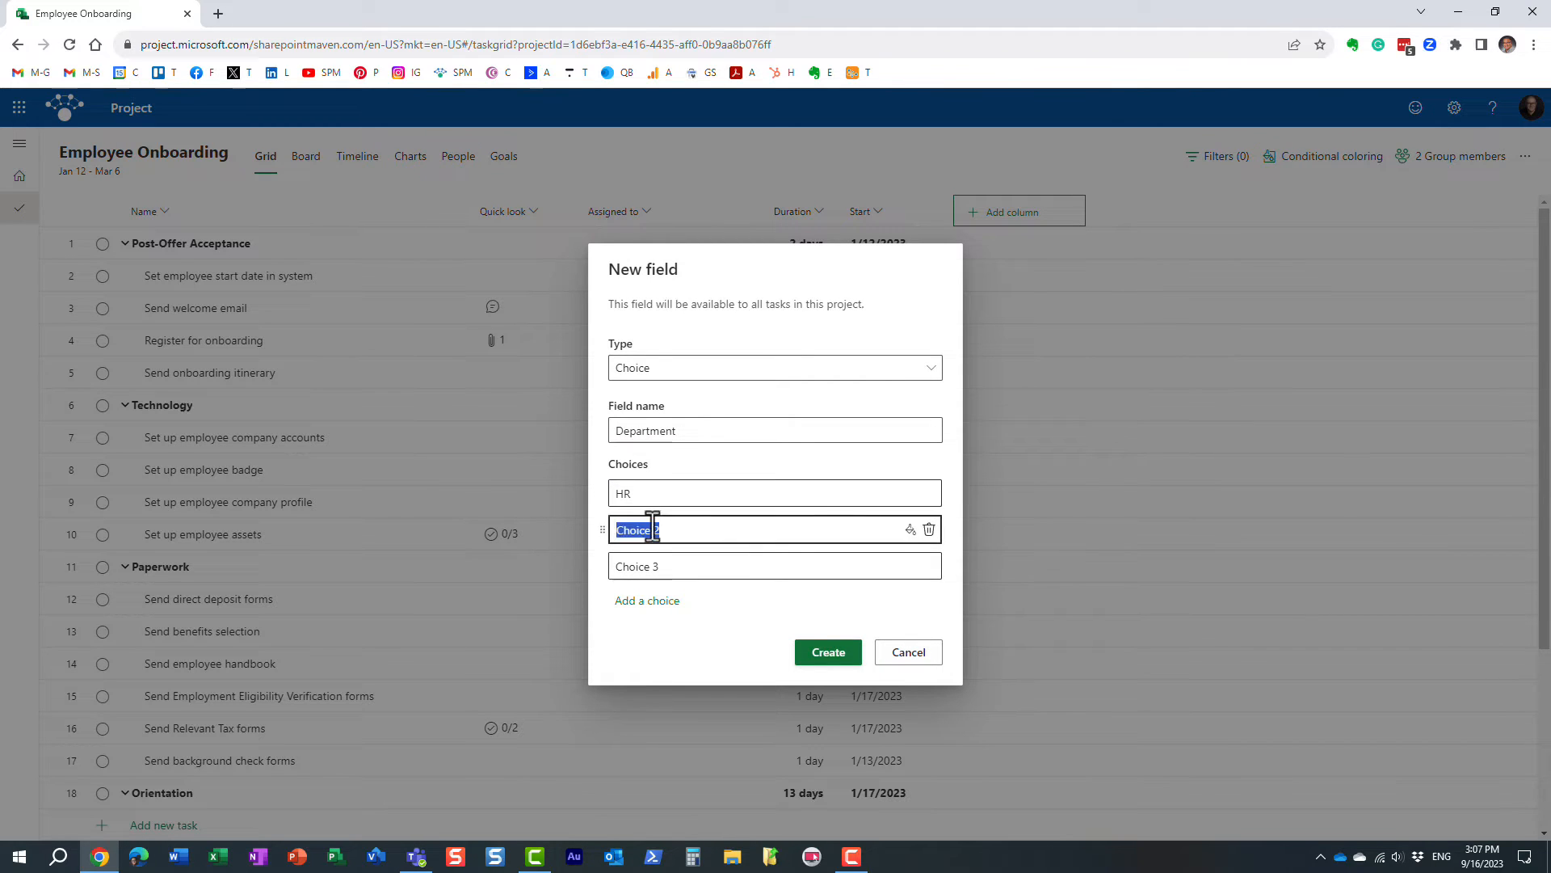
type("Marketing")
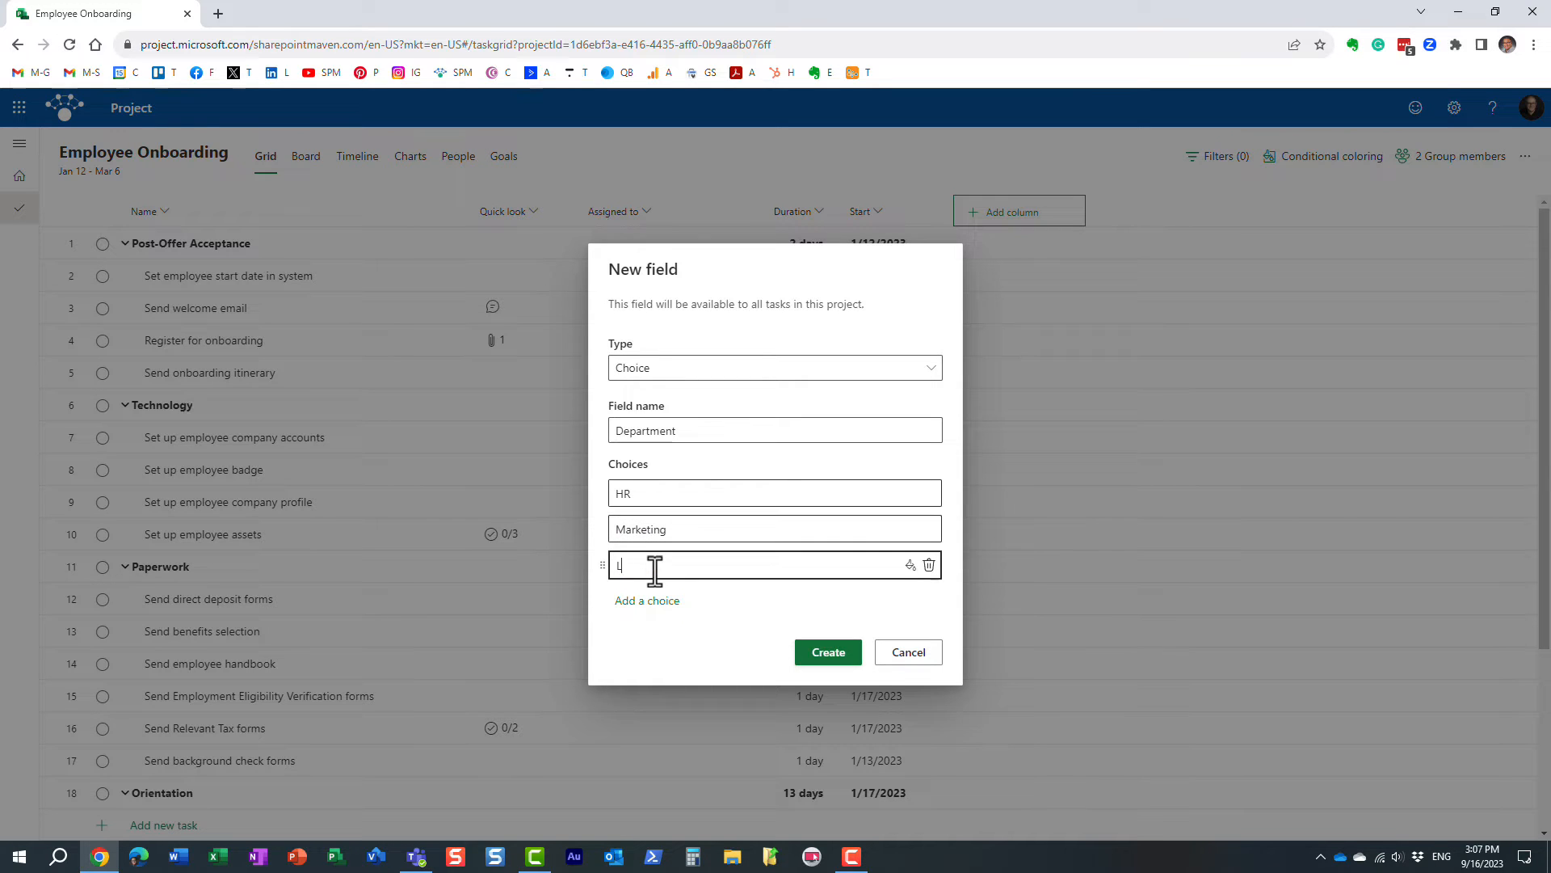
type("Legal")
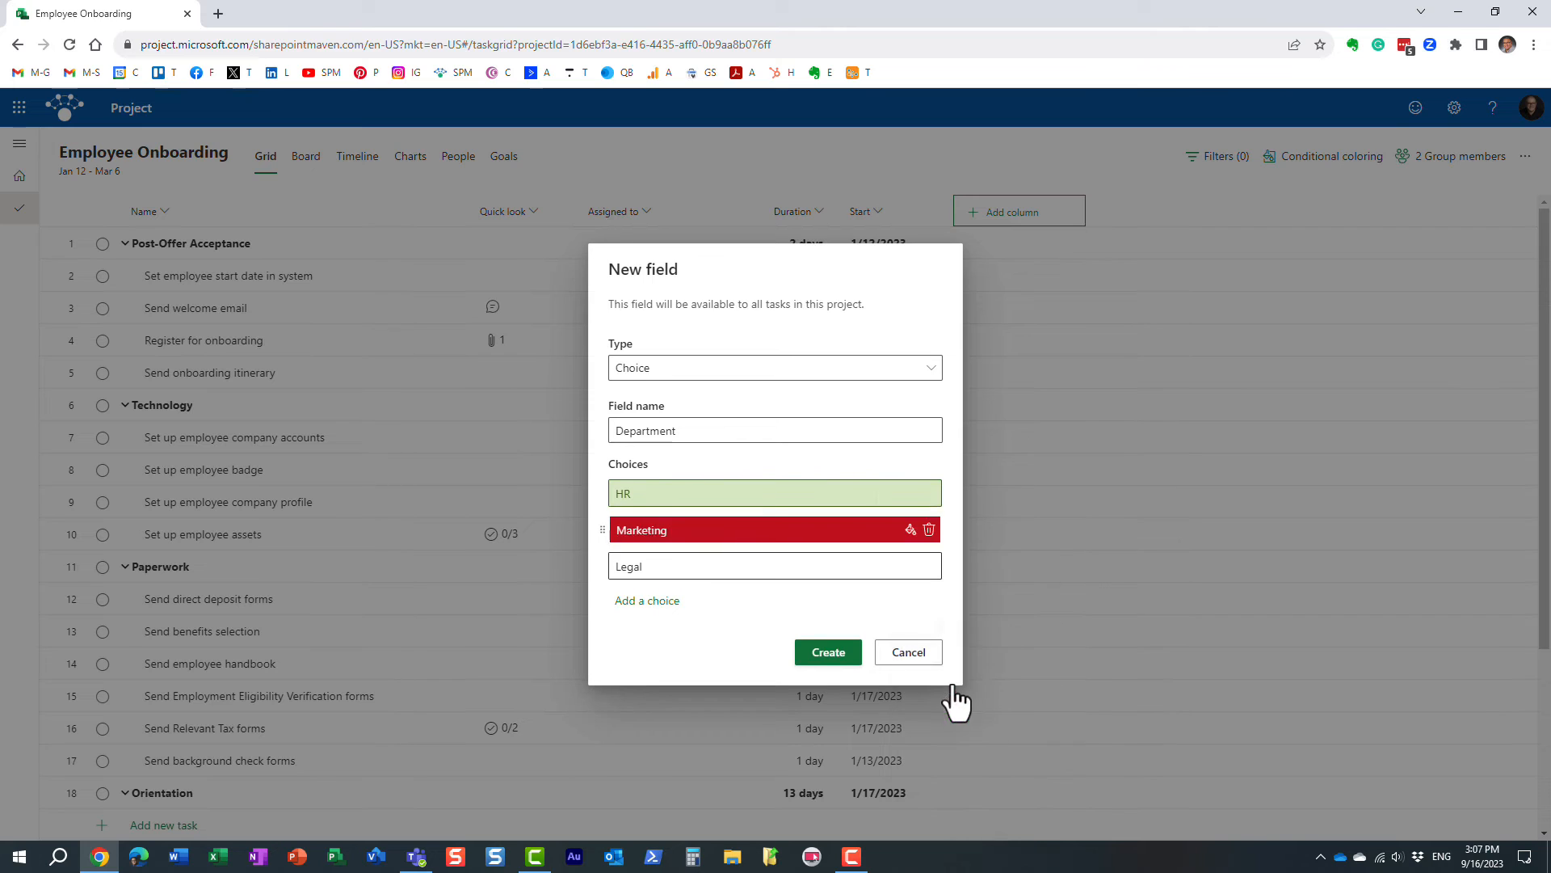
Colour the Legal choice blue and create the Department field
left_click(909, 529)
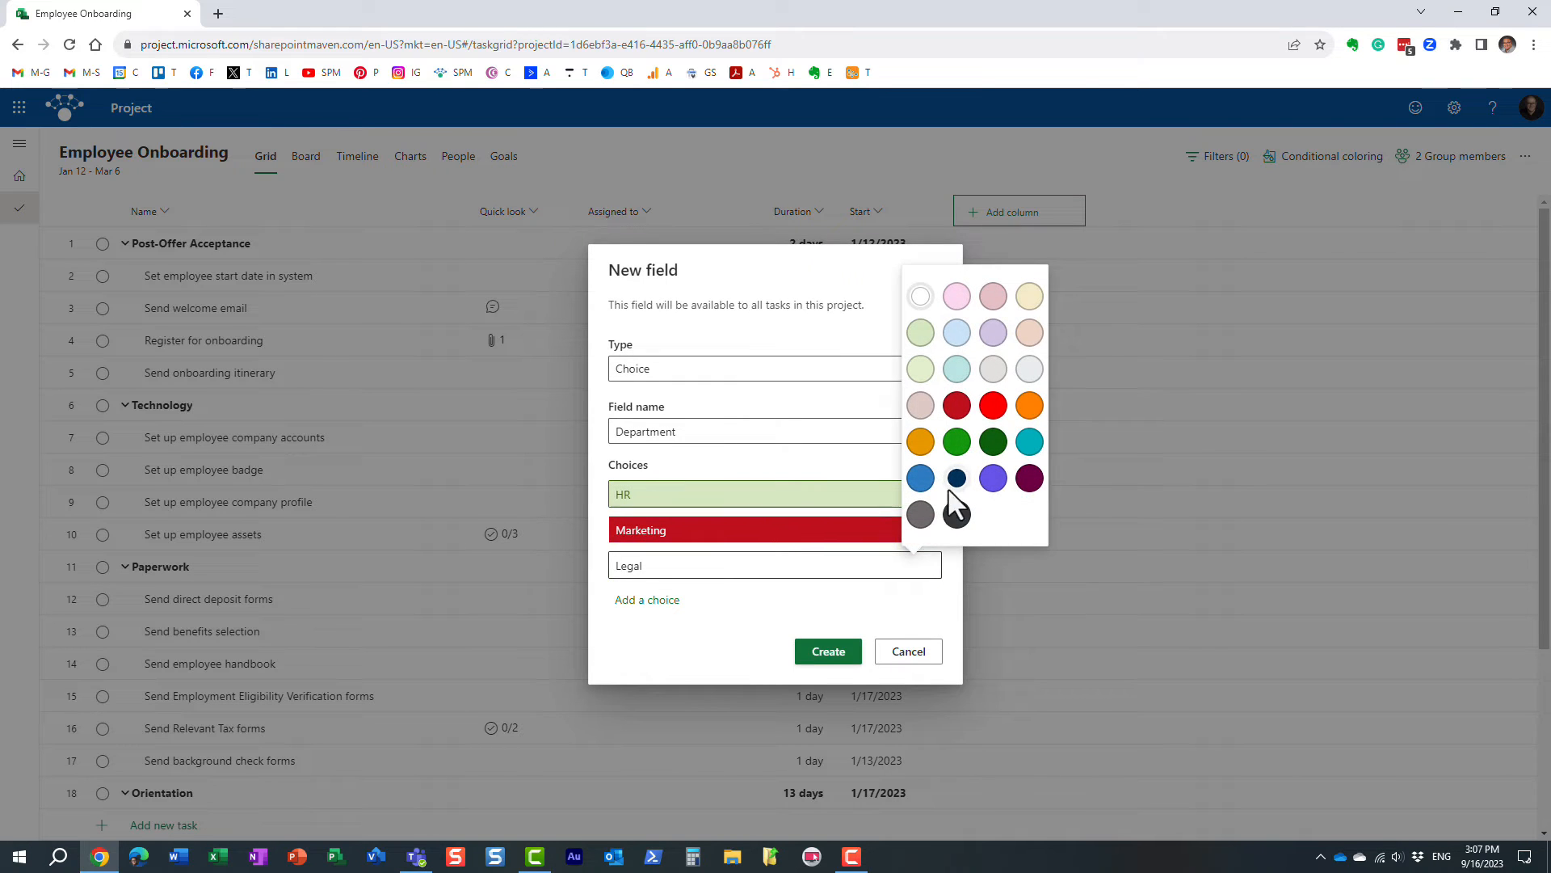
left_click(920, 478)
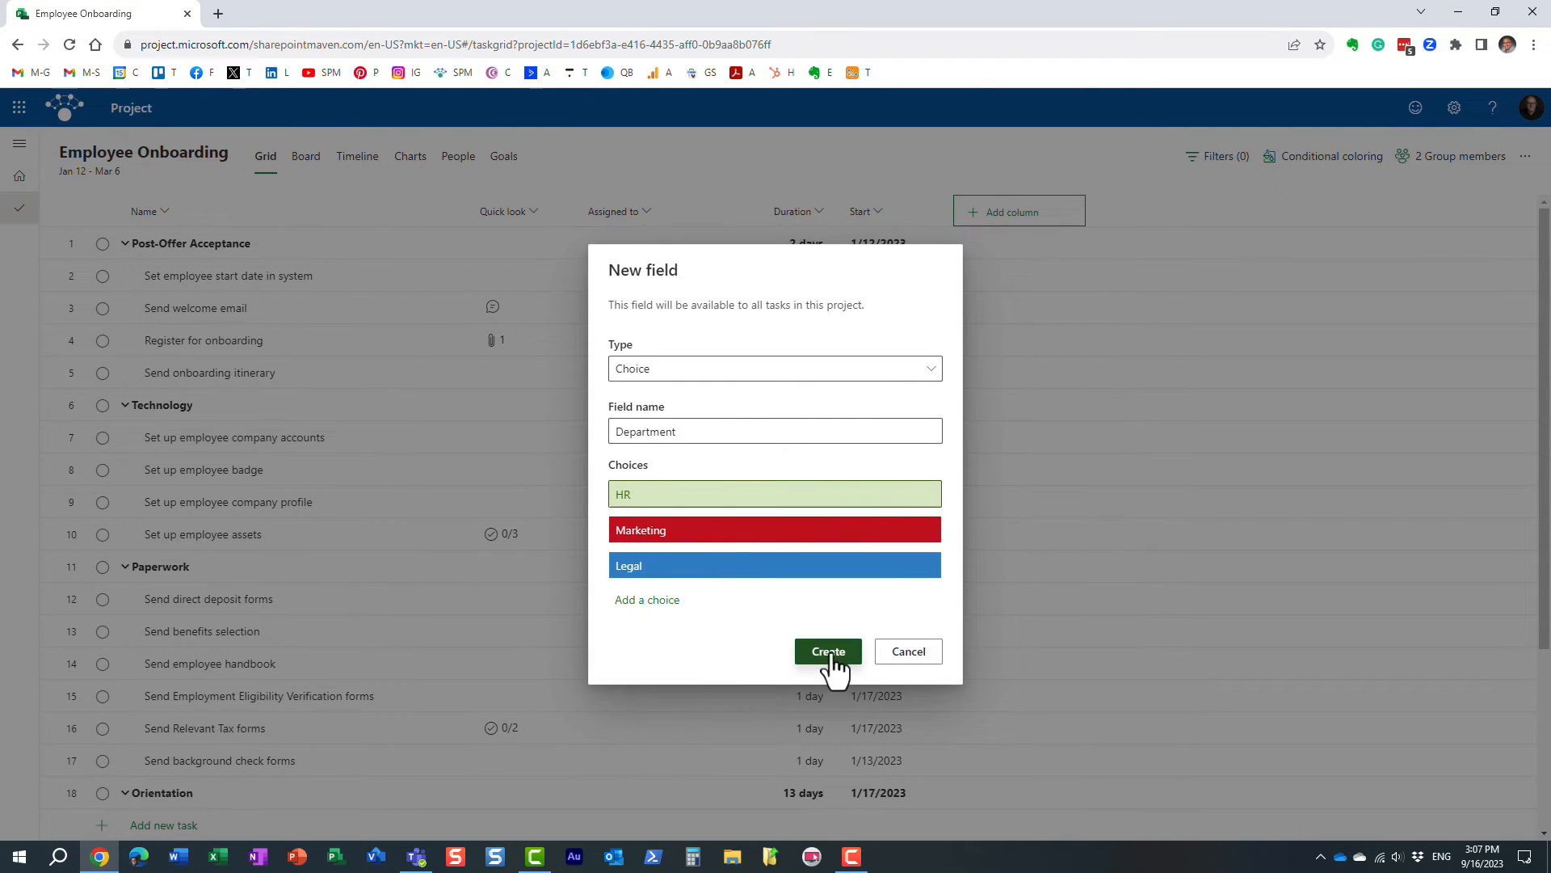
left_click(828, 652)
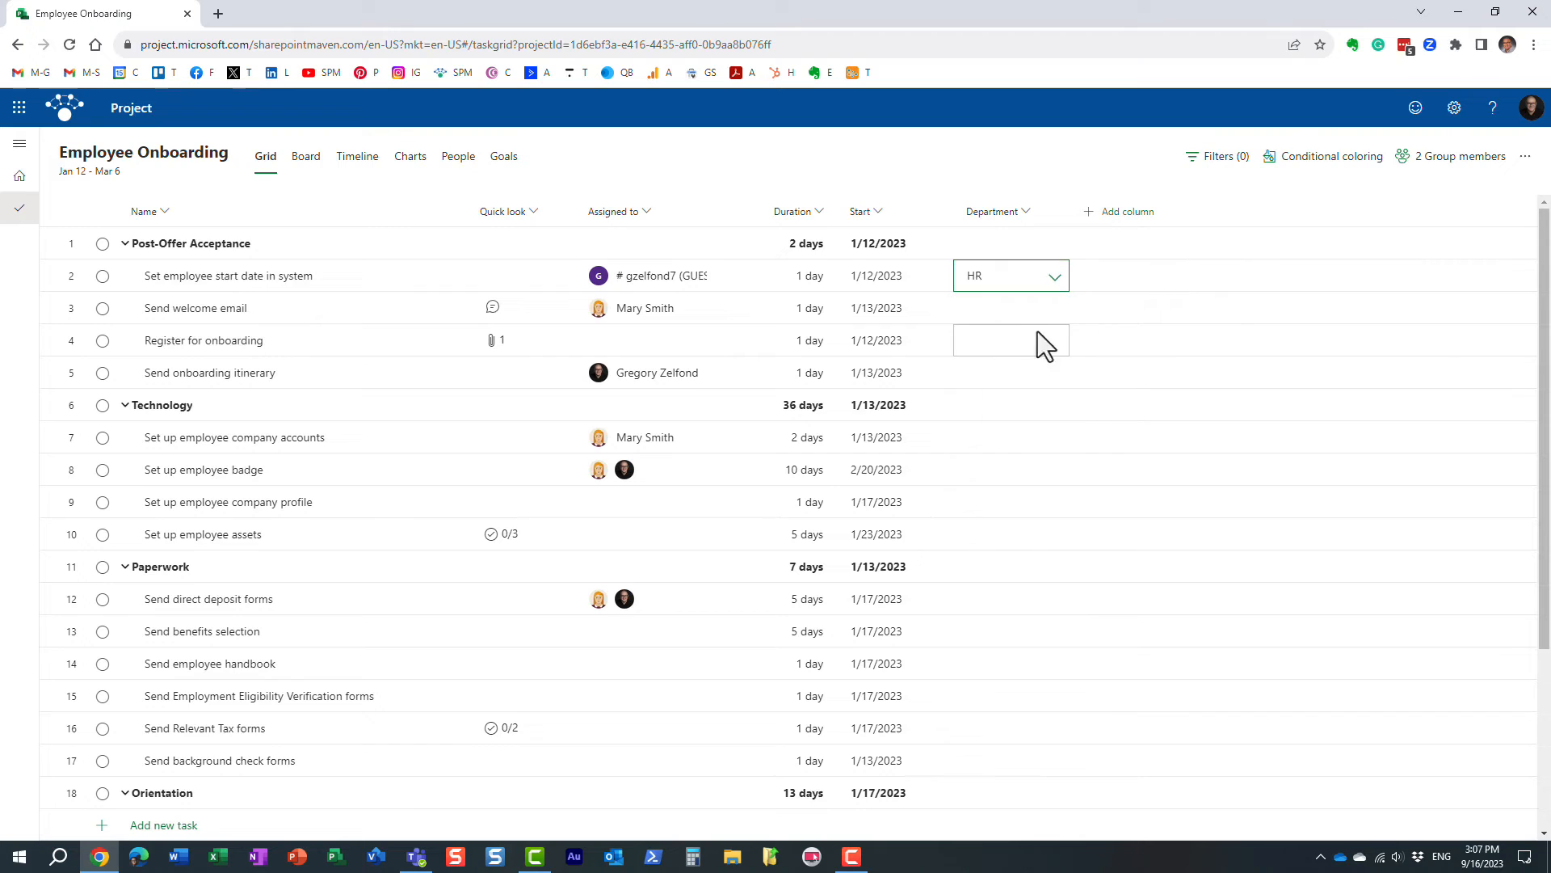
Set the Send welcome email task's Department to Marketing
left_click(1010, 308)
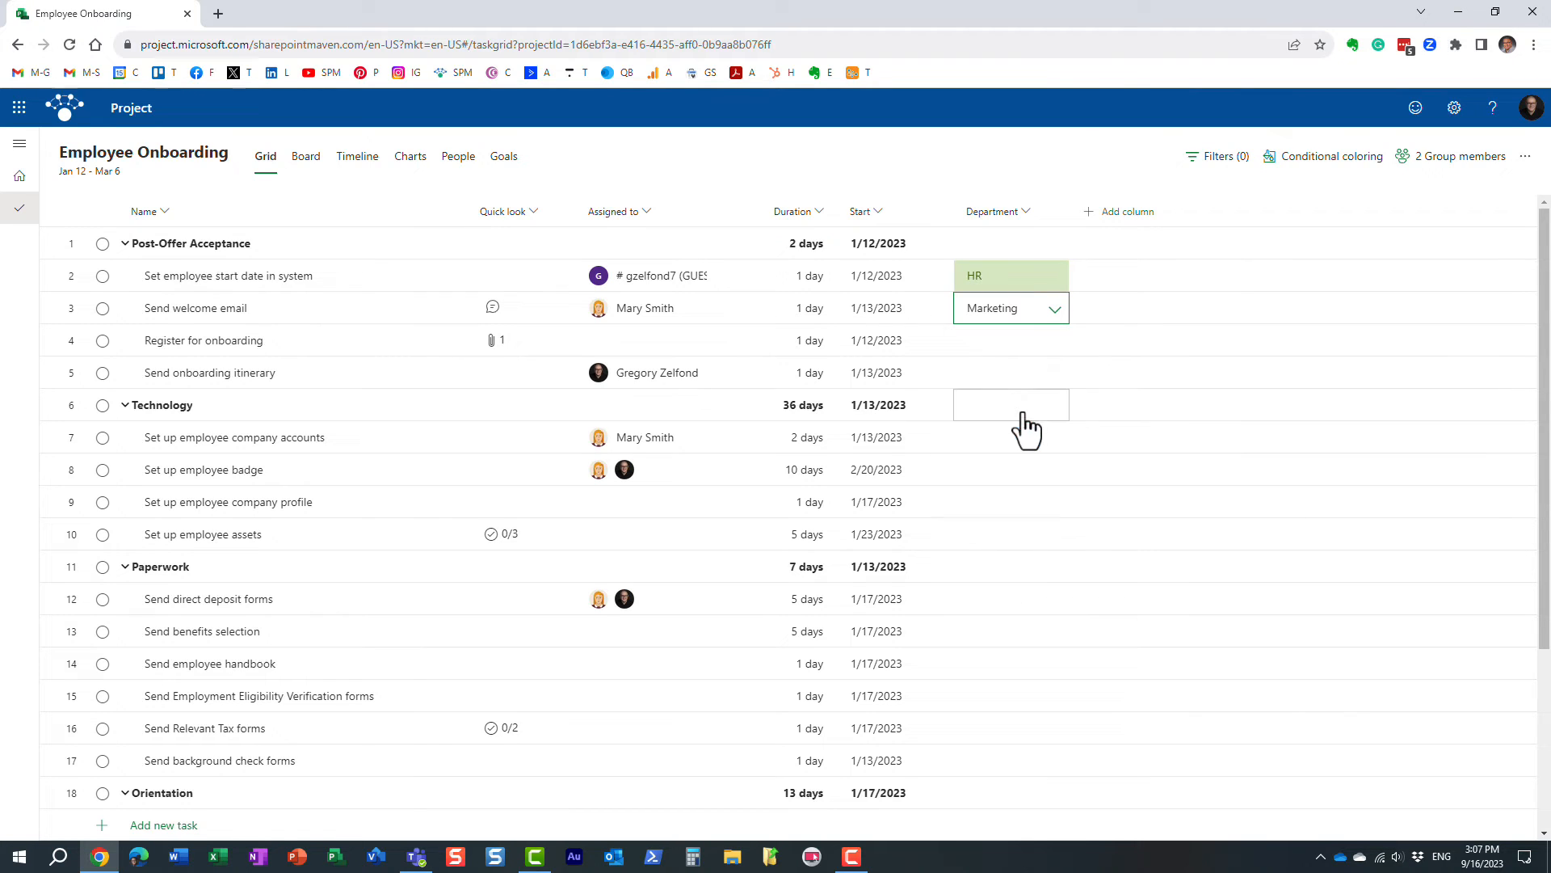
mouse_move(1054, 398)
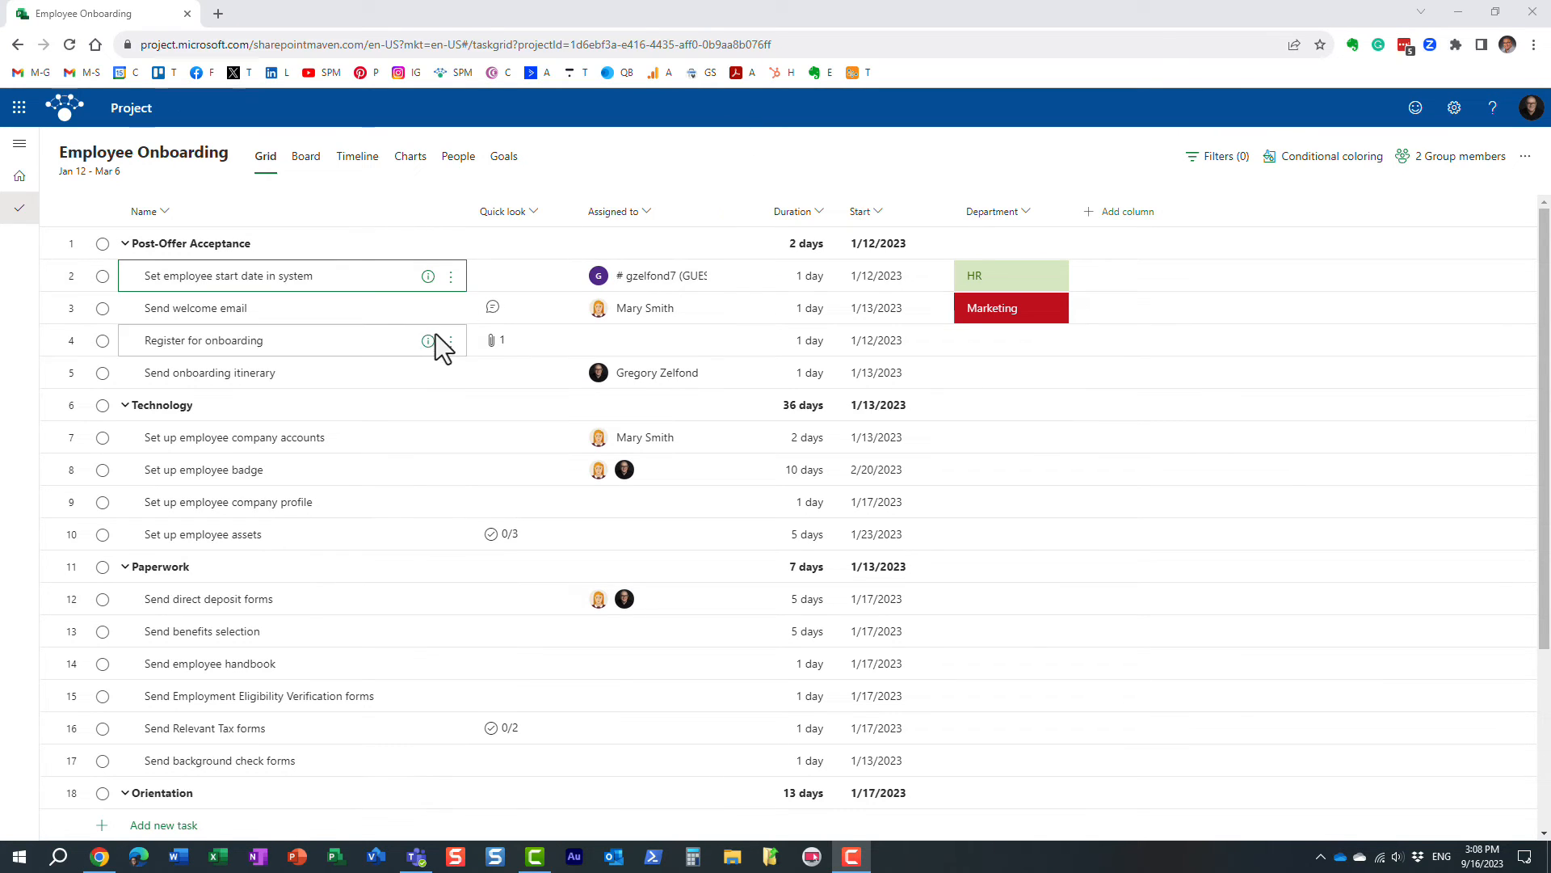
Set Register for onboarding's Department to Legal through its task details pane
left_click(428, 340)
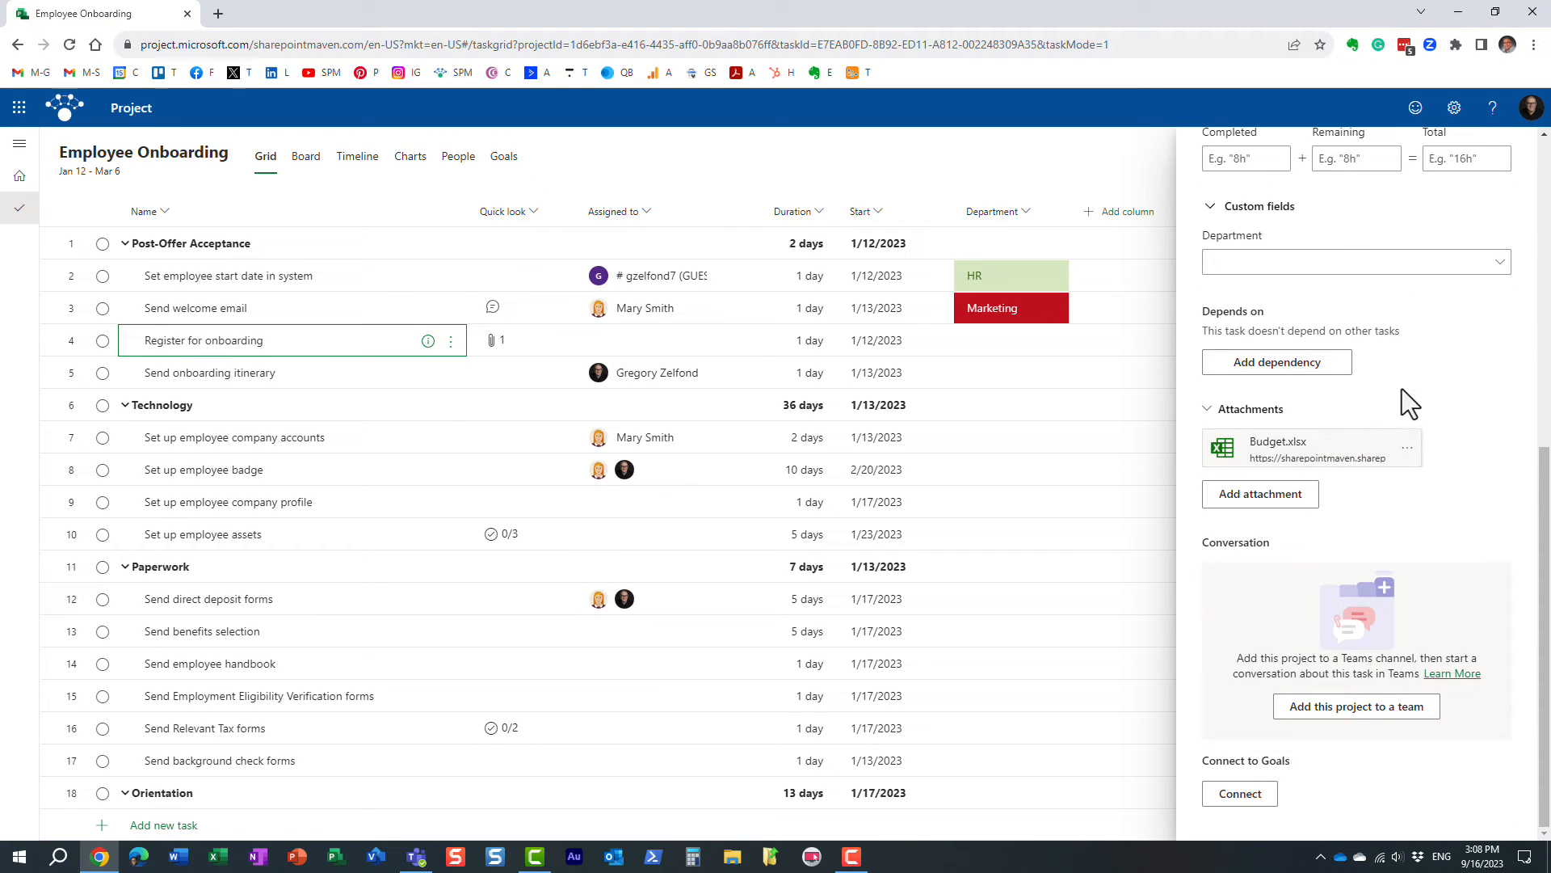
mouse_move(1287, 245)
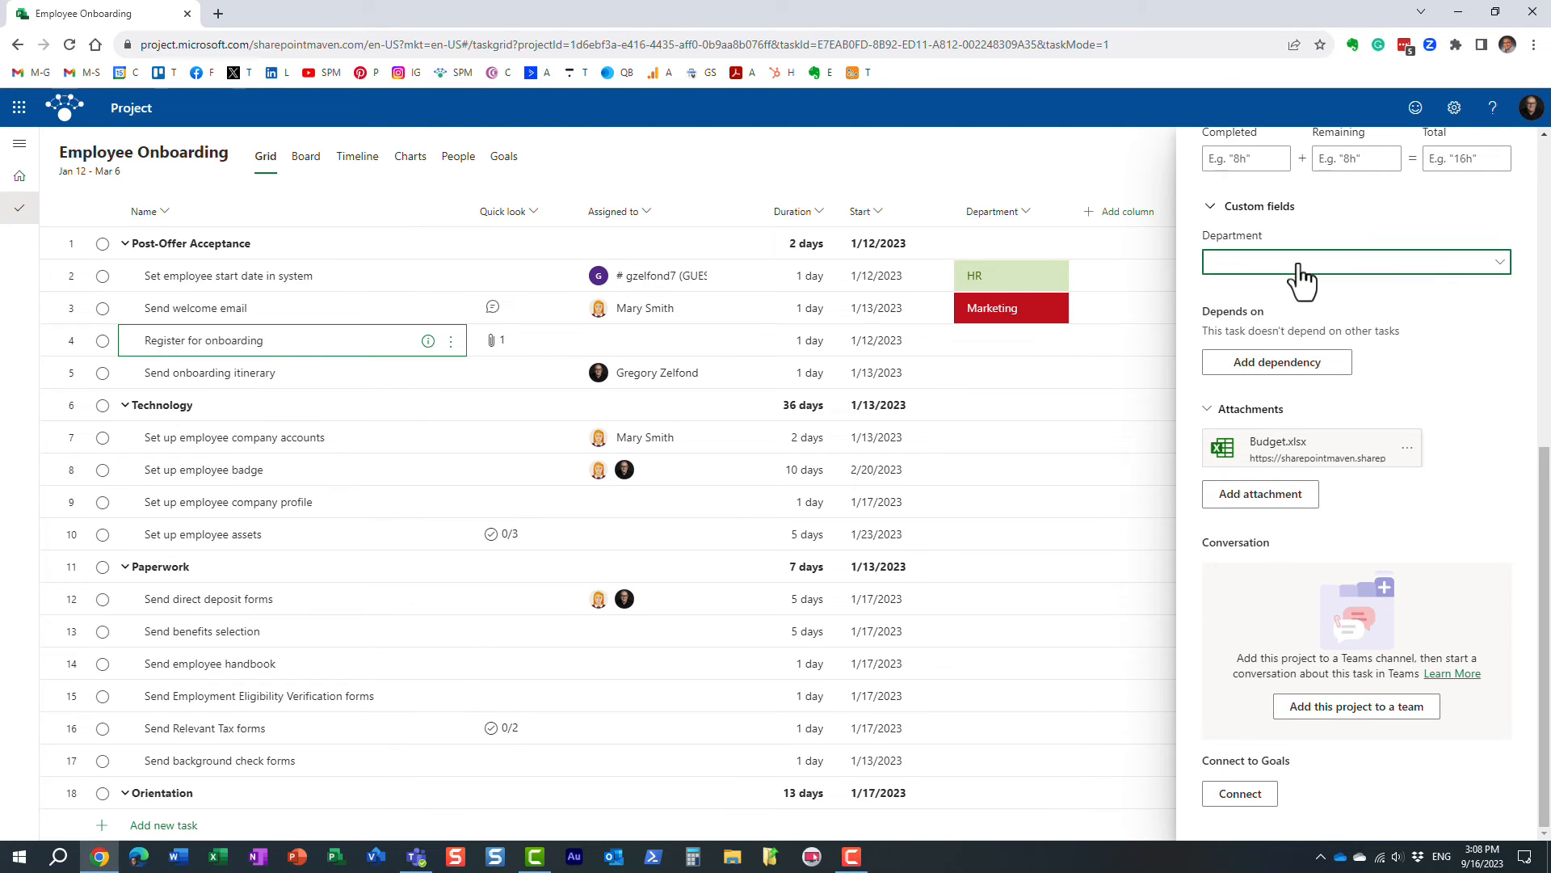
left_click(1354, 261)
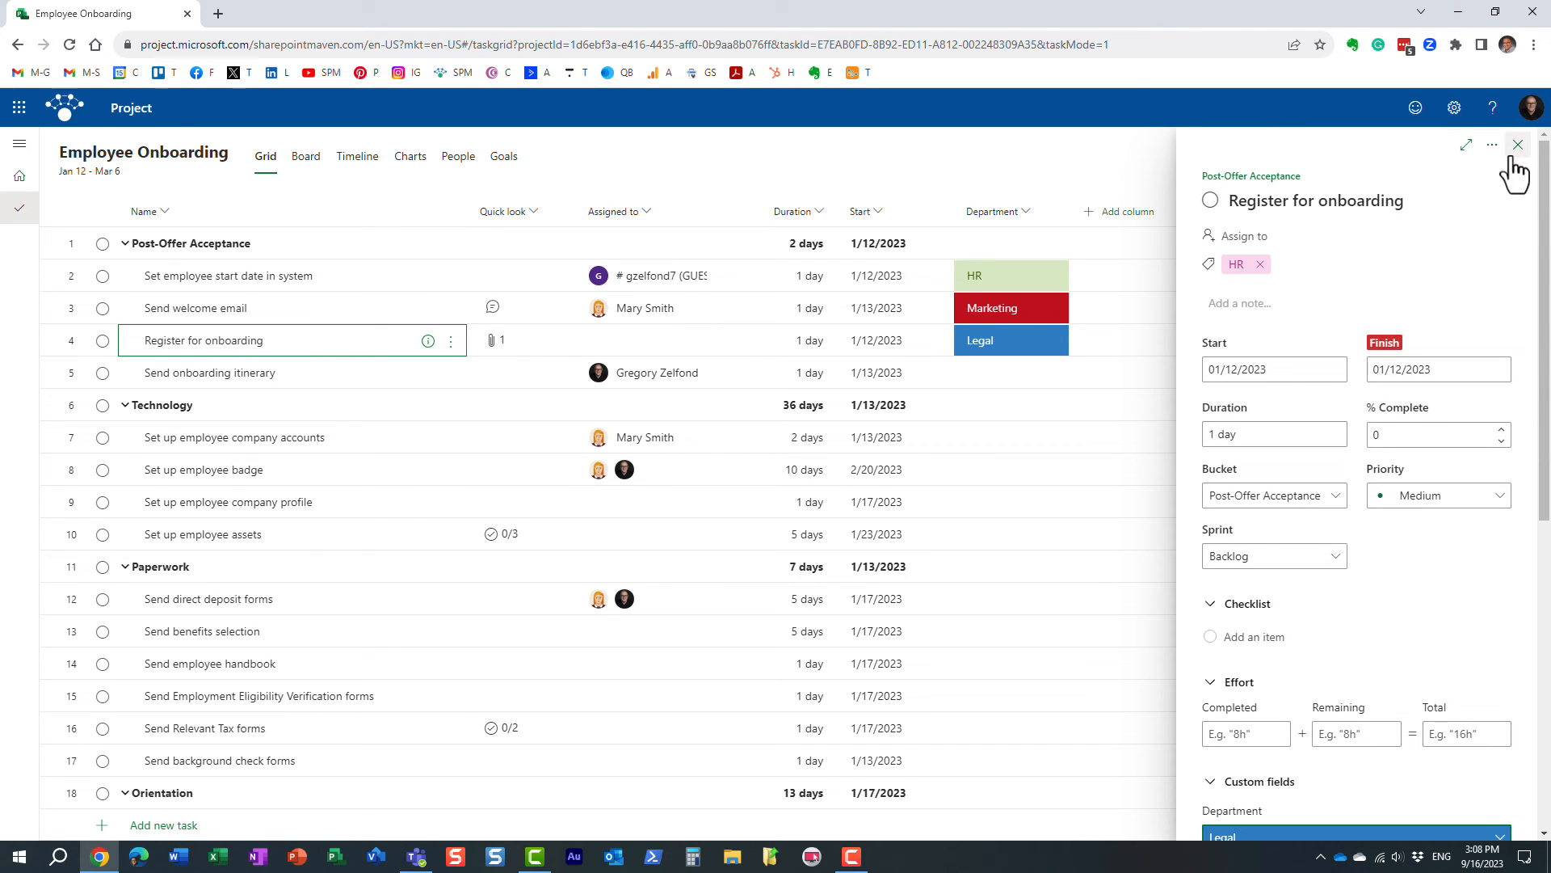
left_click(1518, 144)
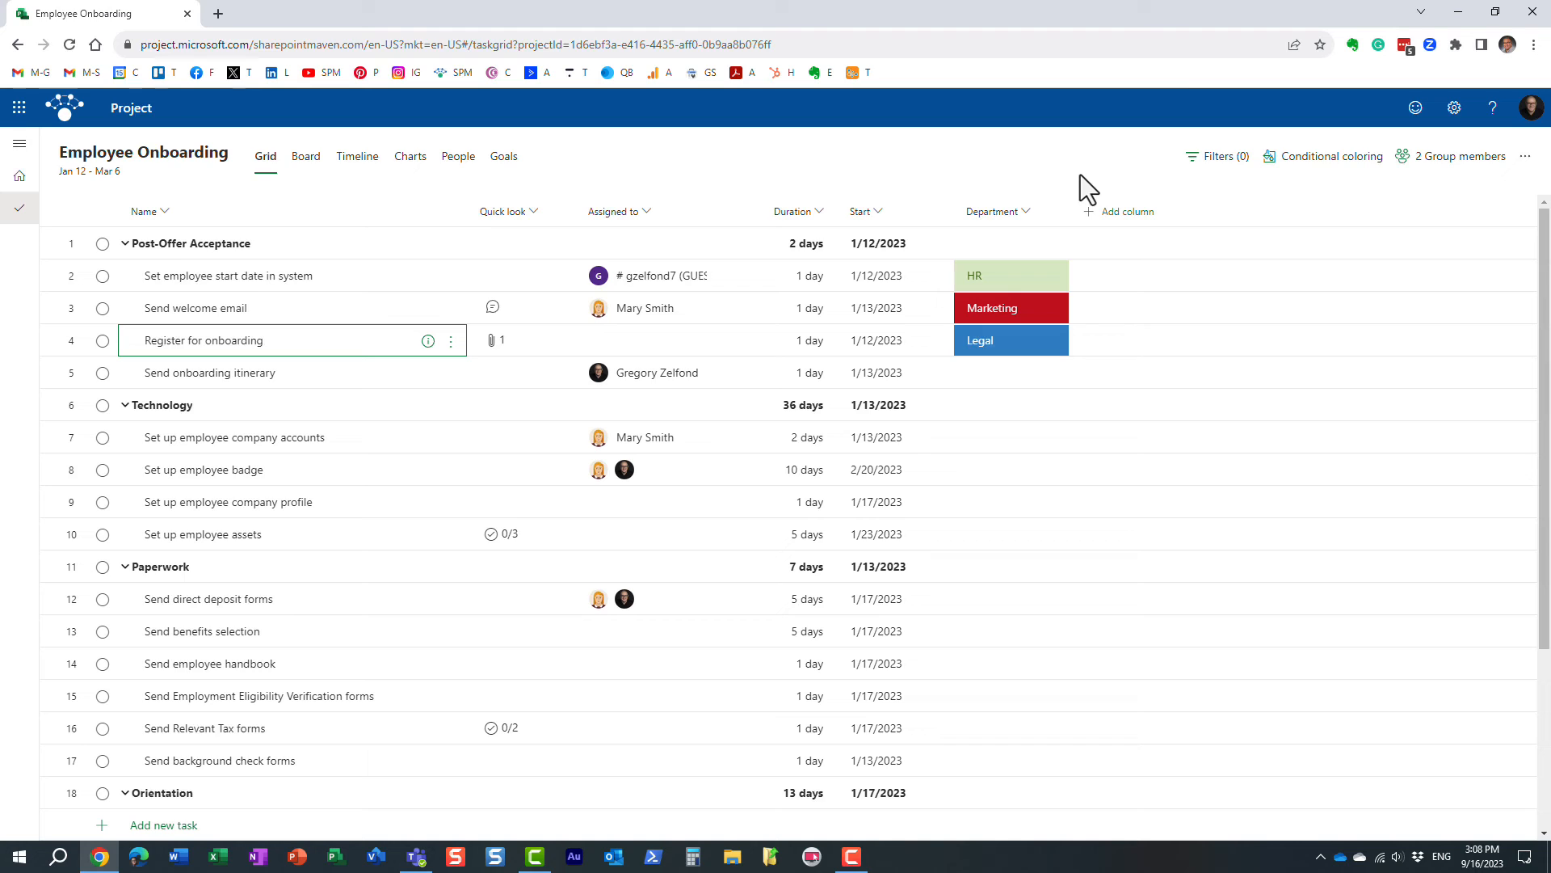
mouse_move(925, 185)
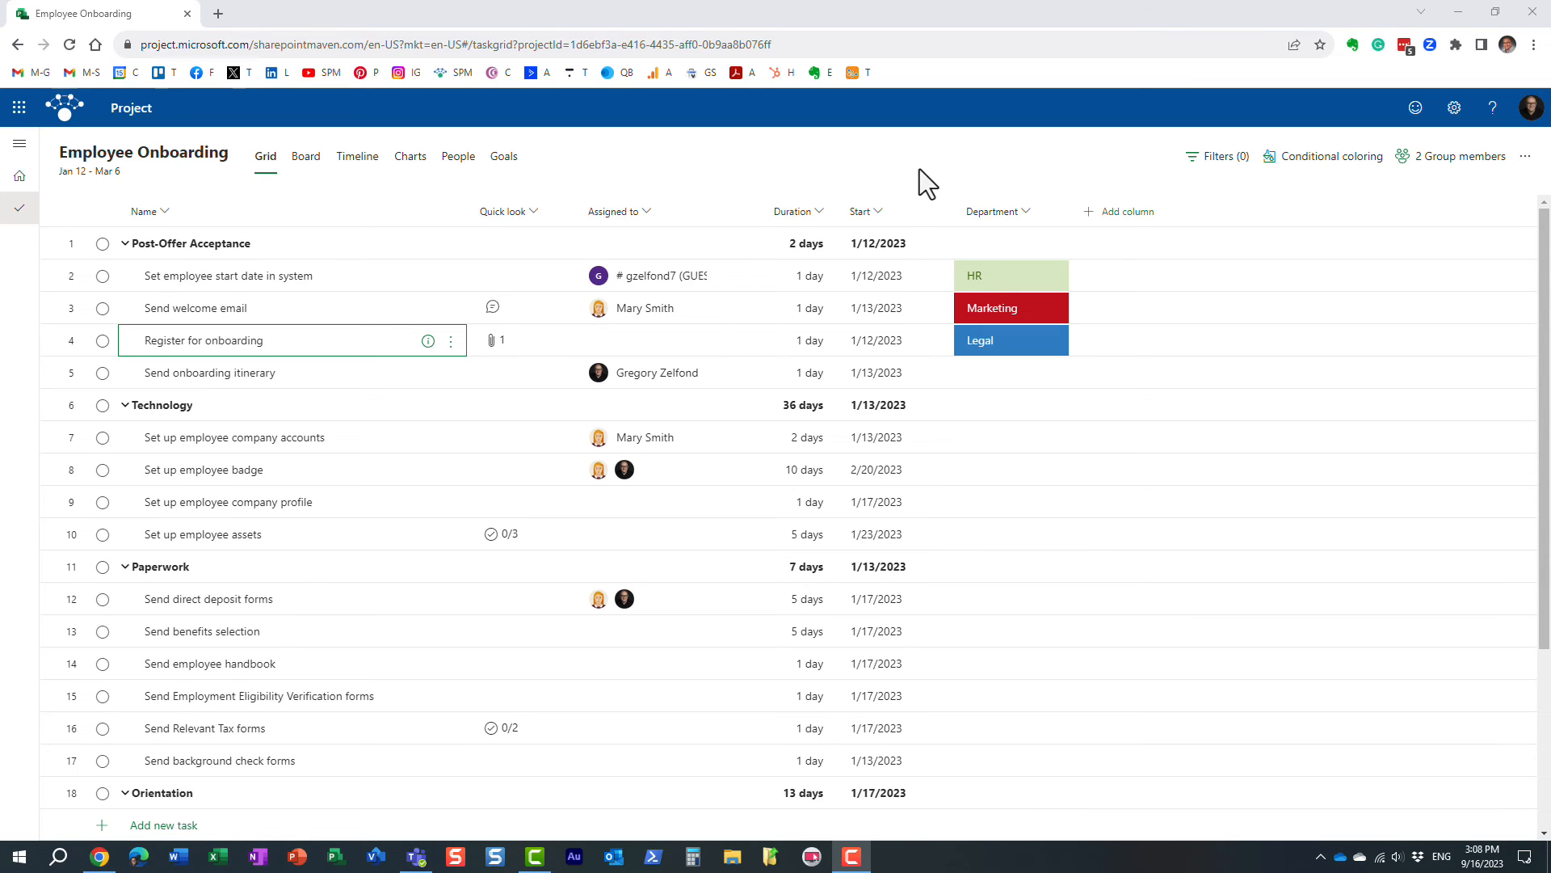
mouse_move(1036, 213)
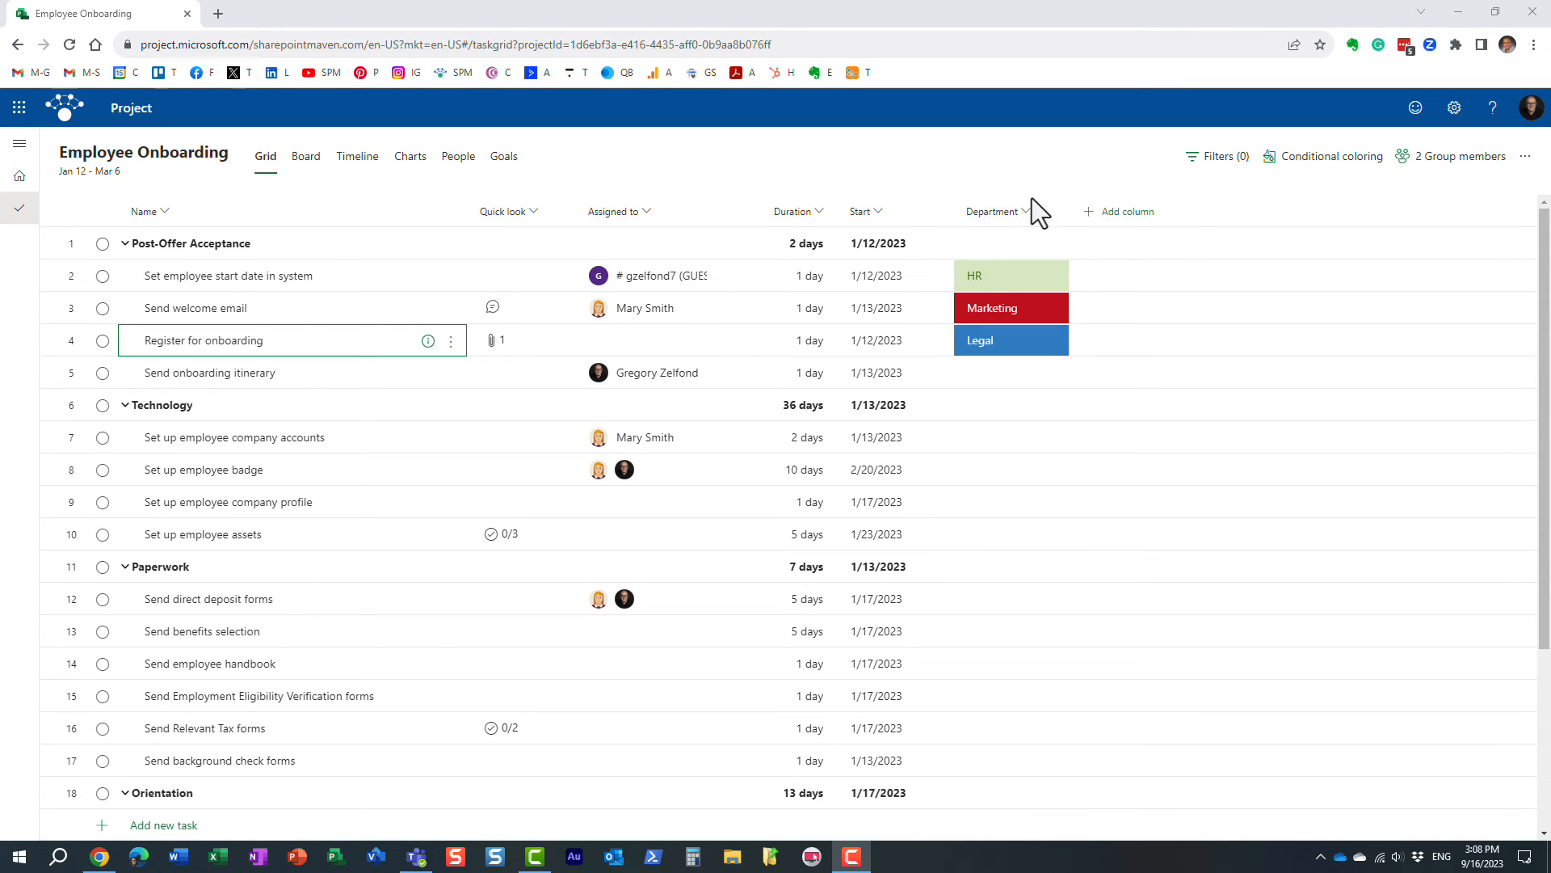
Start another new custom field from the Add column menu
left_click(1118, 211)
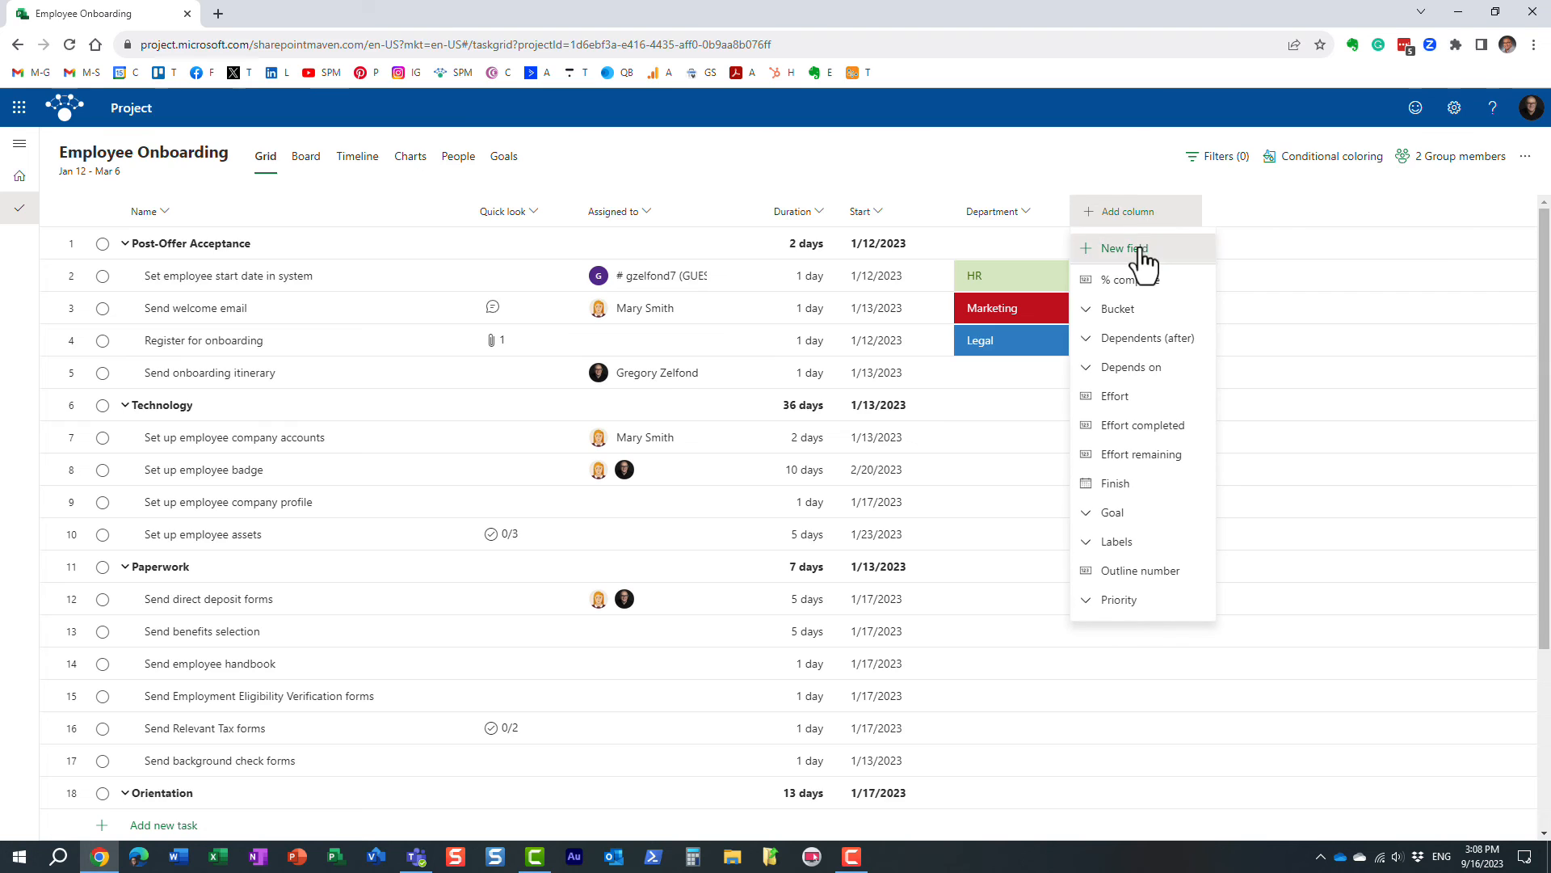
left_click(1120, 248)
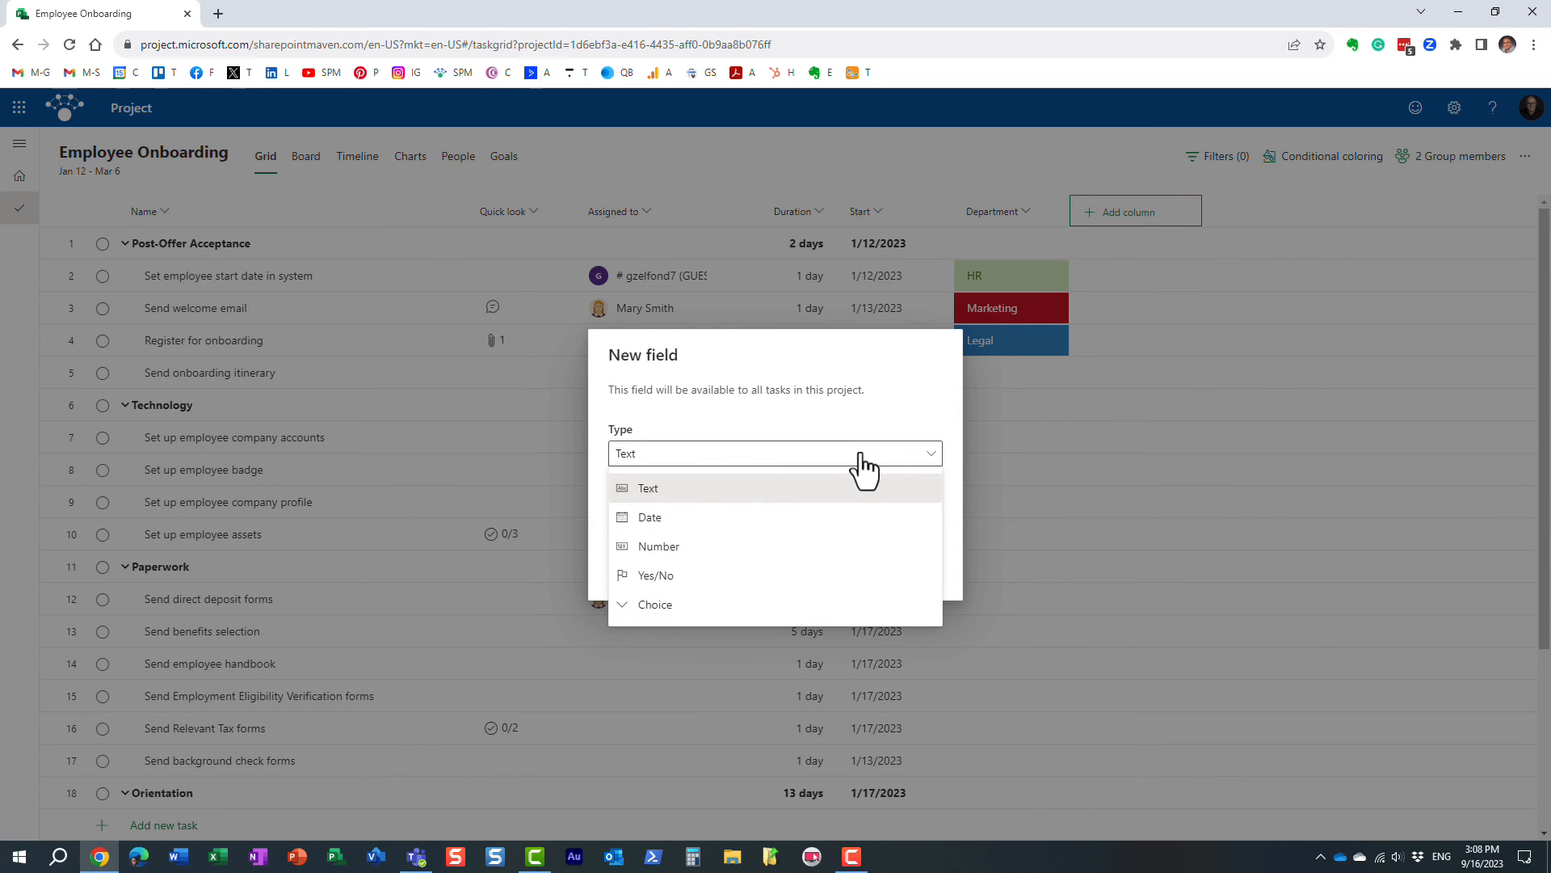